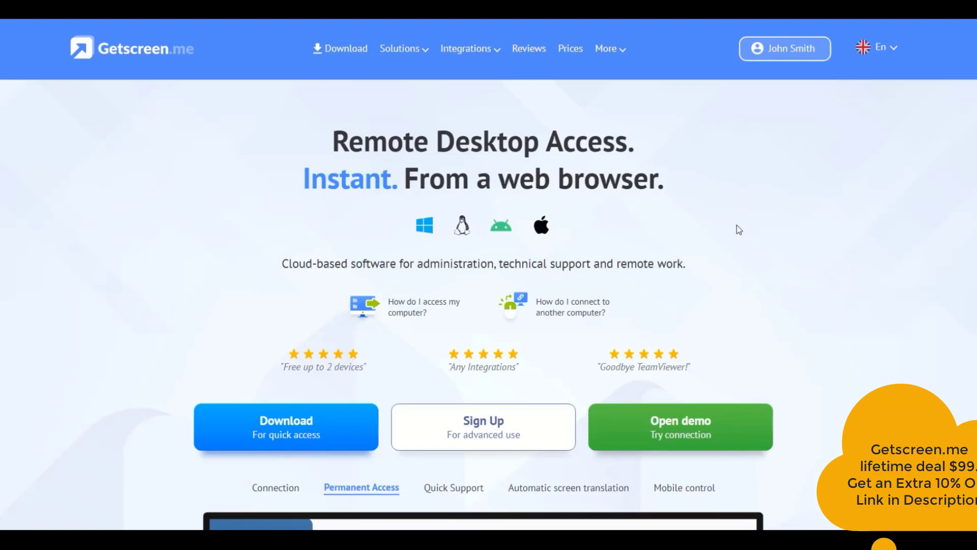
mouse_move(736, 232)
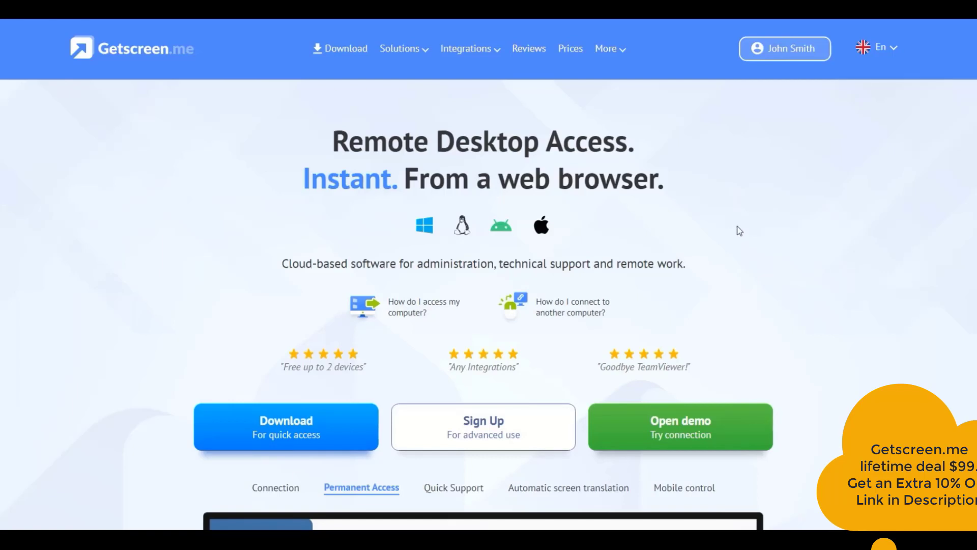
Show the Connection and Permanent Access feature previews under the homepage hero
click(453, 487)
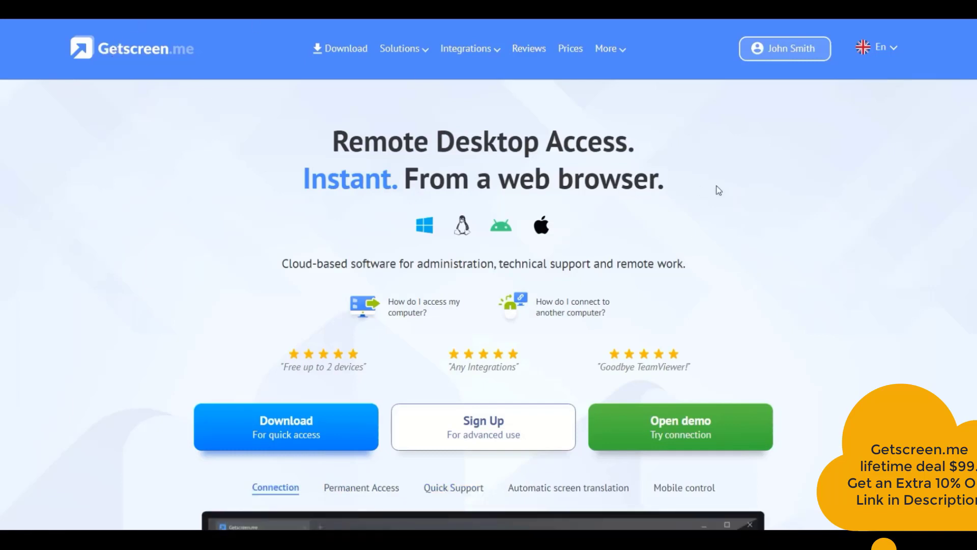
mouse_move(795, 210)
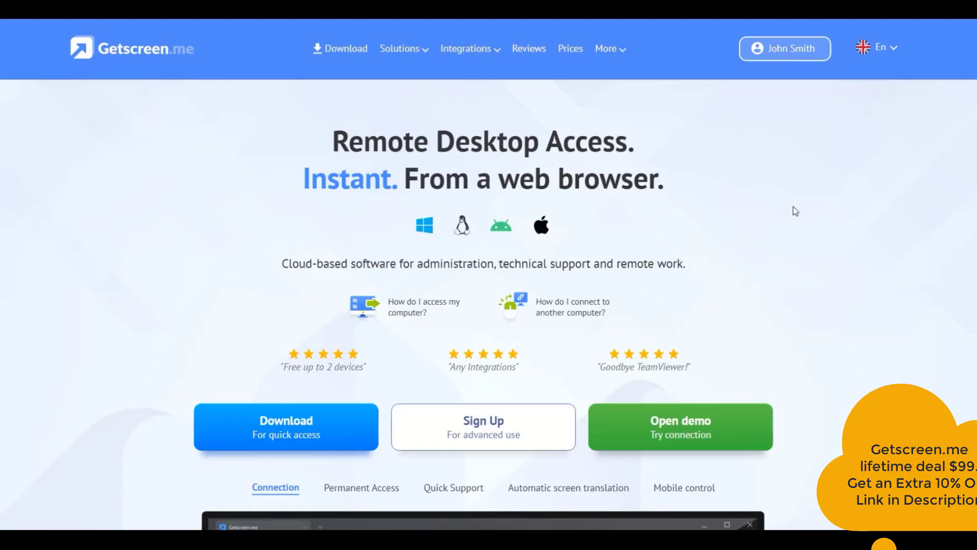
mouse_move(798, 210)
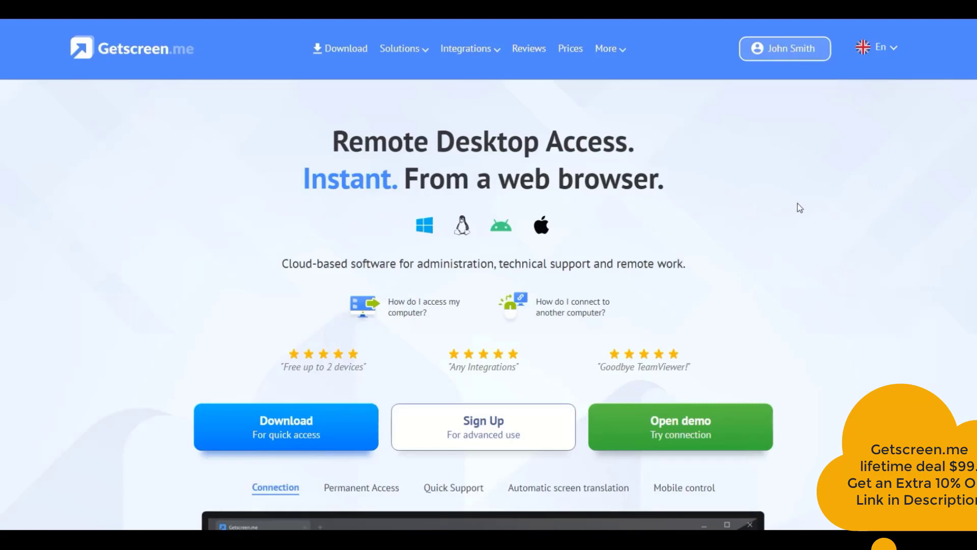
scroll(down, 3)
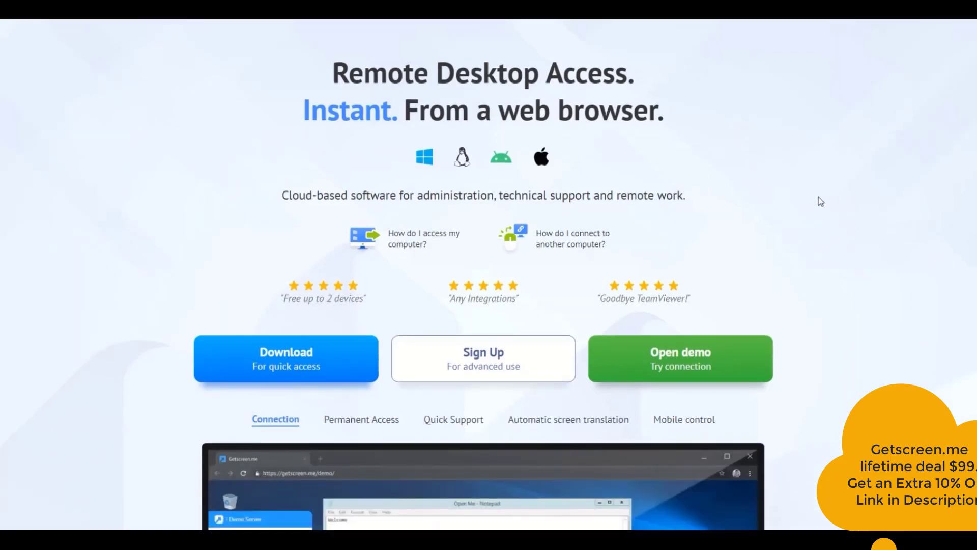
mouse_move(423, 169)
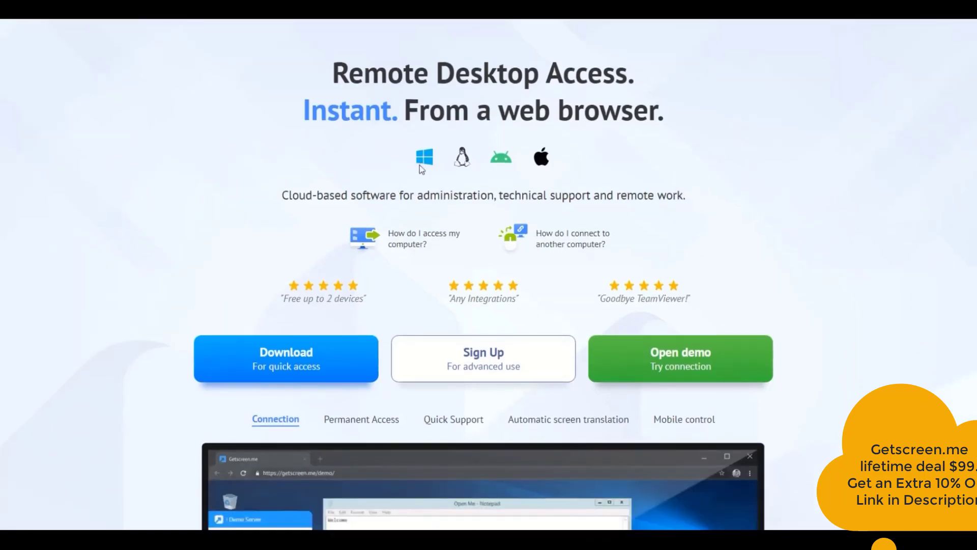
mouse_move(461, 156)
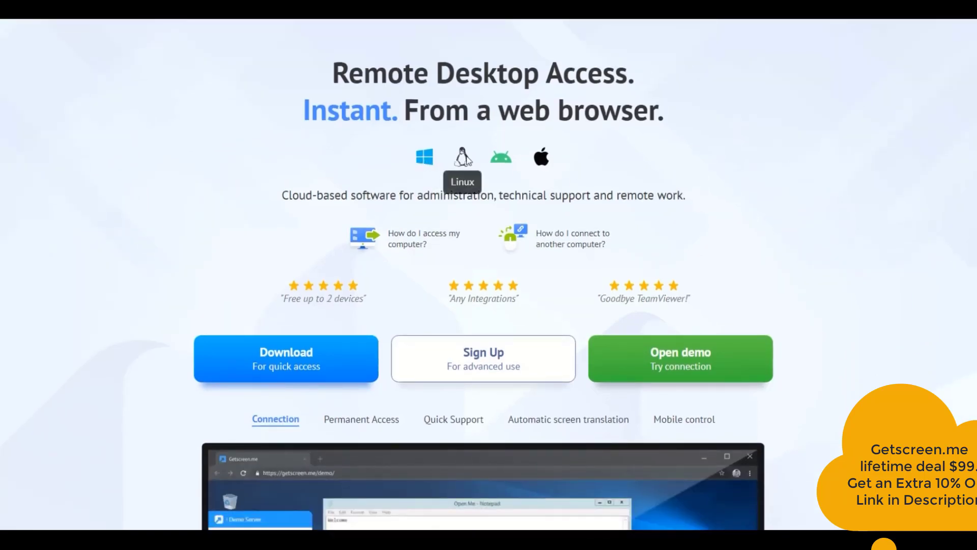
click(361, 418)
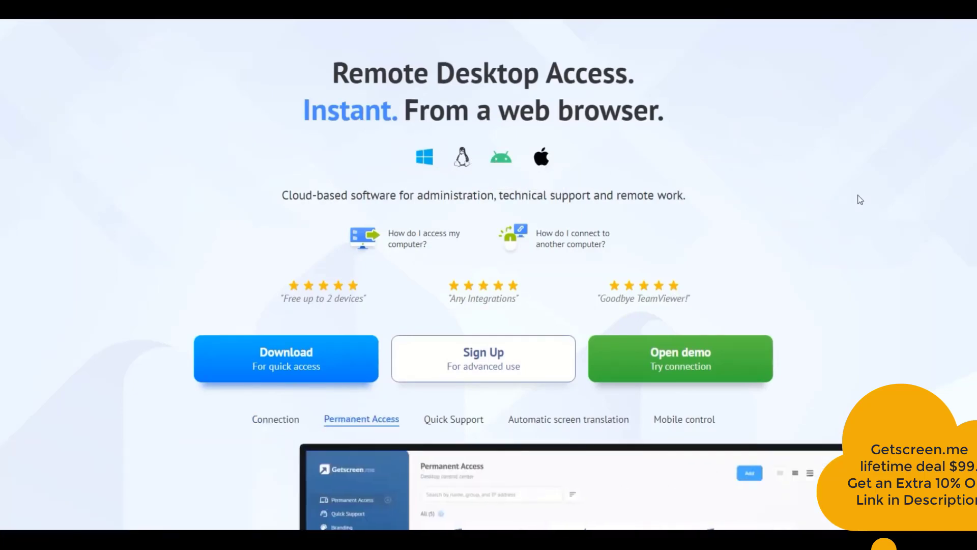
Scroll past the use-case cards down to the Integrations section
scroll(down, 3)
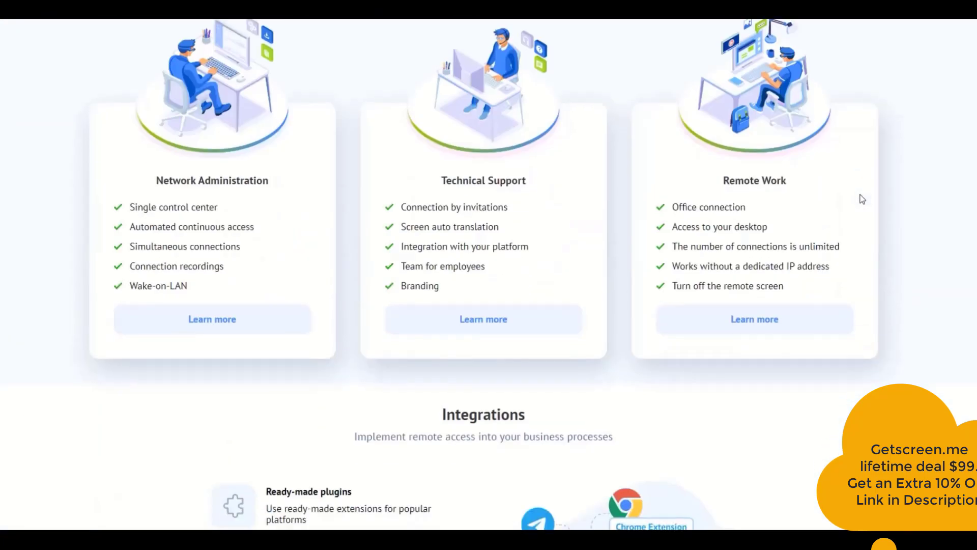
scroll(down, 3)
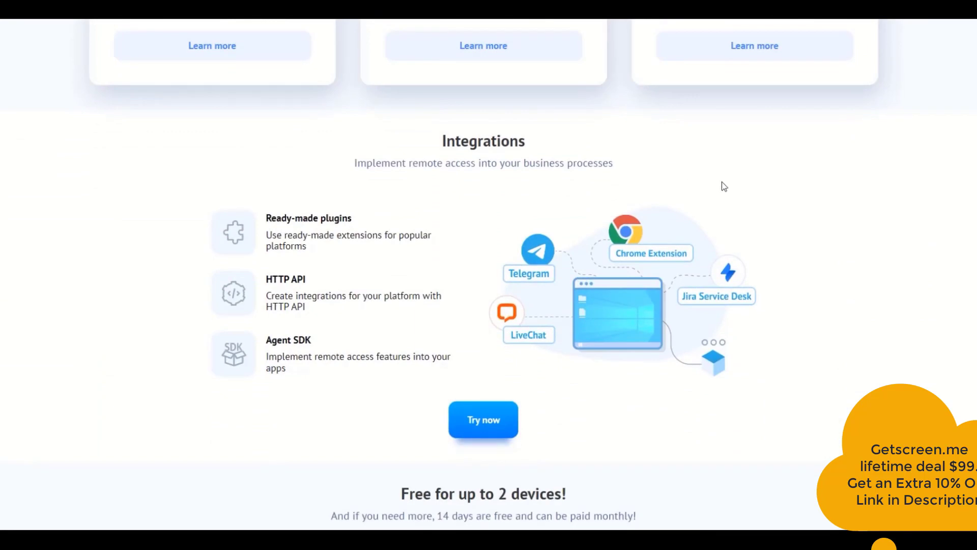
mouse_move(540, 255)
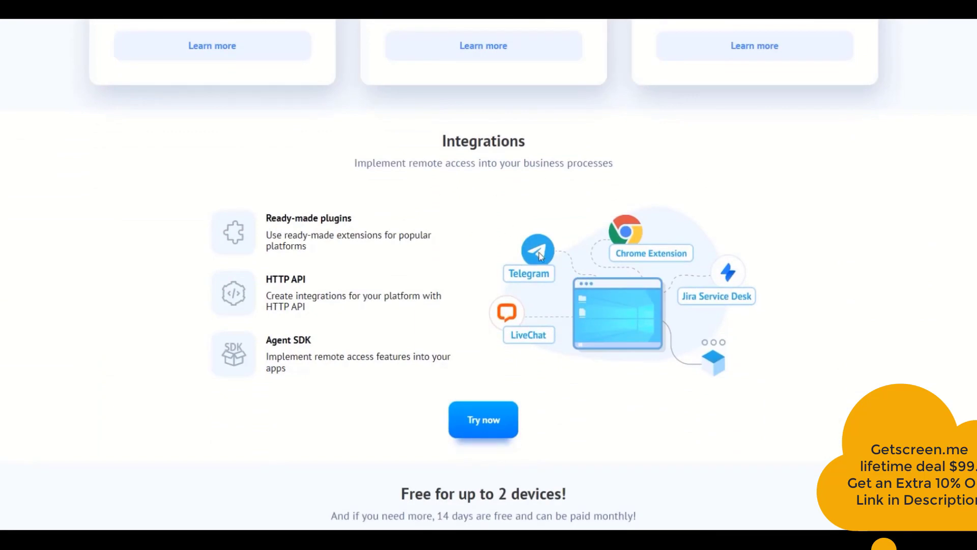
mouse_move(623, 243)
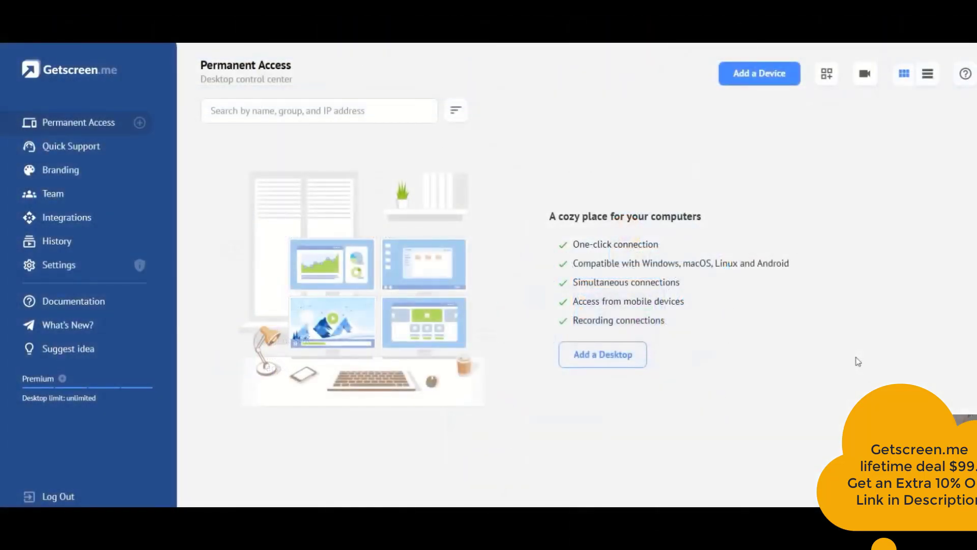
mouse_move(115, 105)
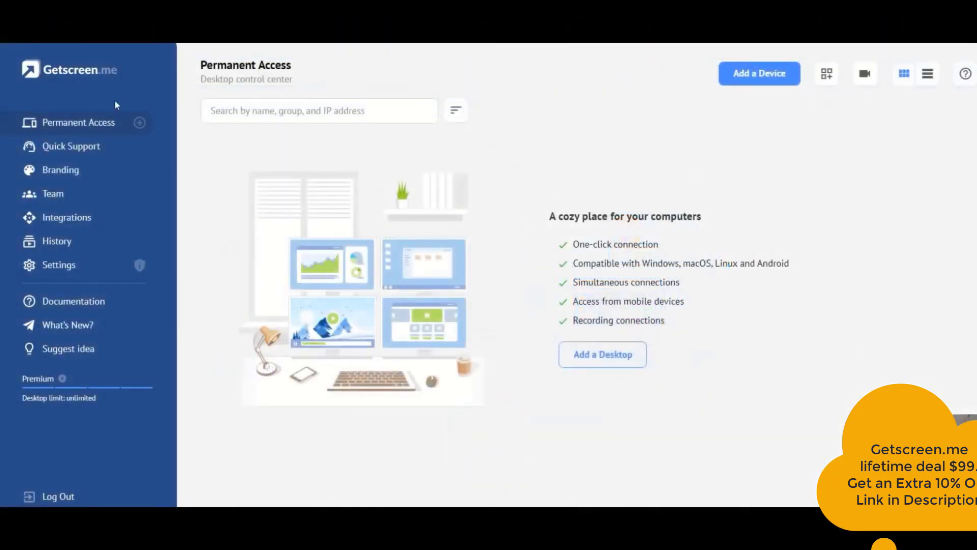
mouse_move(673, 89)
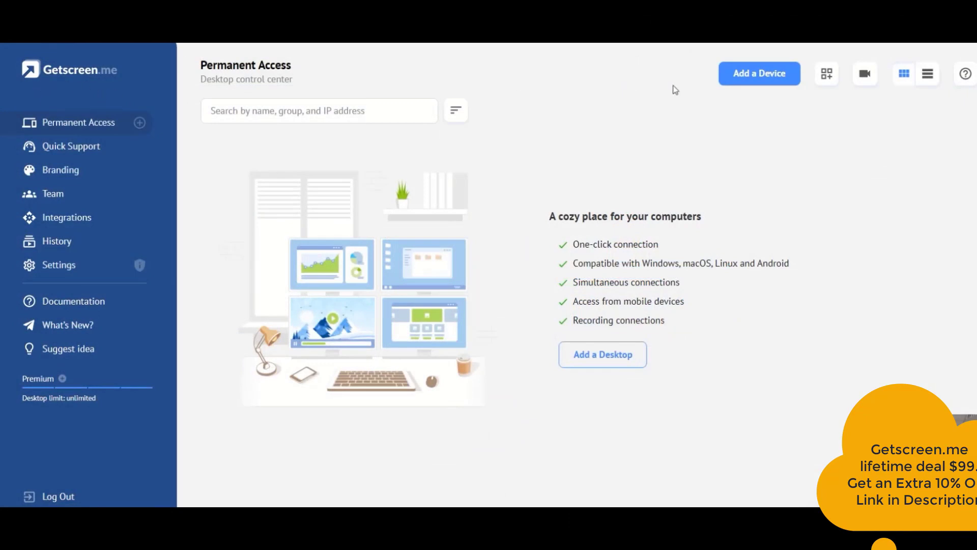
mouse_move(752, 79)
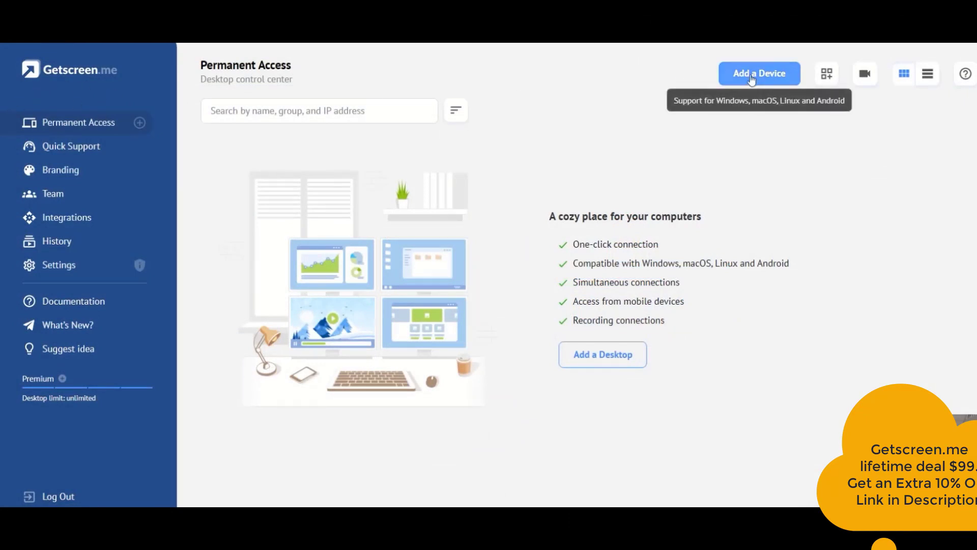
Bring up the Add a Device dialog with agent downloads from the Permanent Access page
click(758, 74)
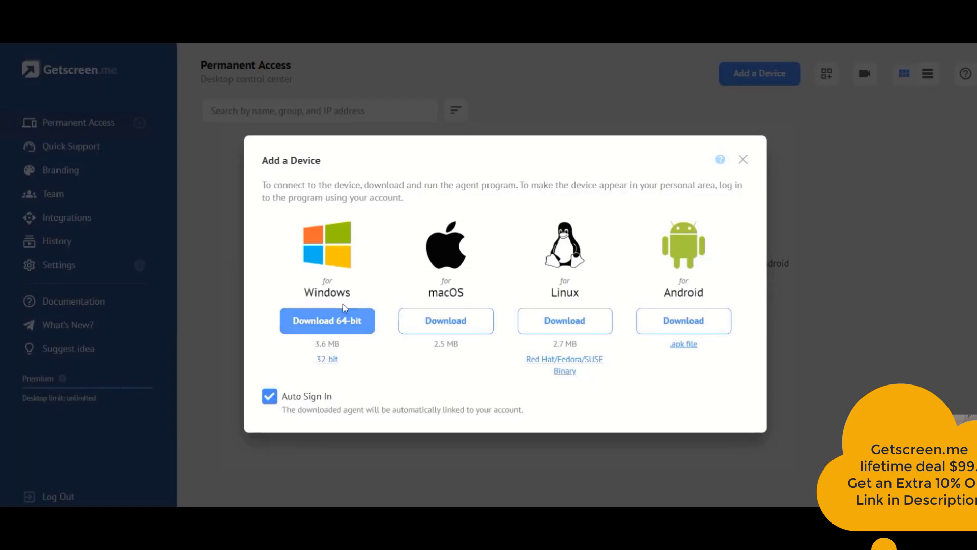
mouse_move(318, 327)
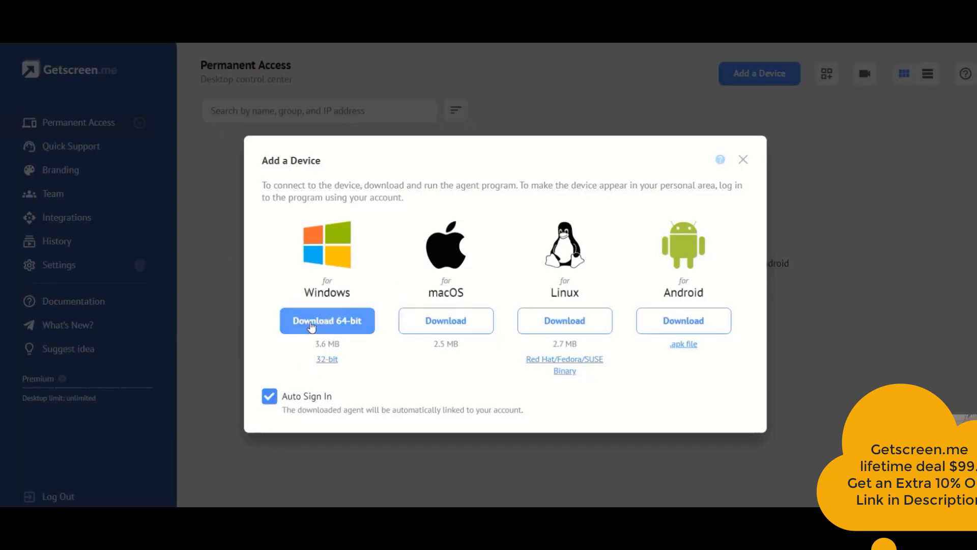
Run the 64-bit Windows agent, agree to the access request, and confirm permanent access obtained
click(327, 320)
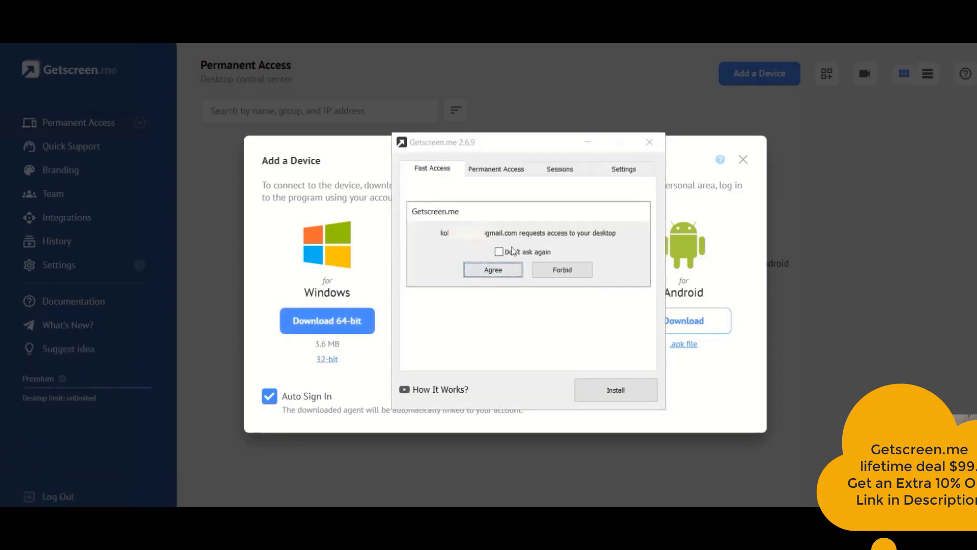
mouse_move(546, 258)
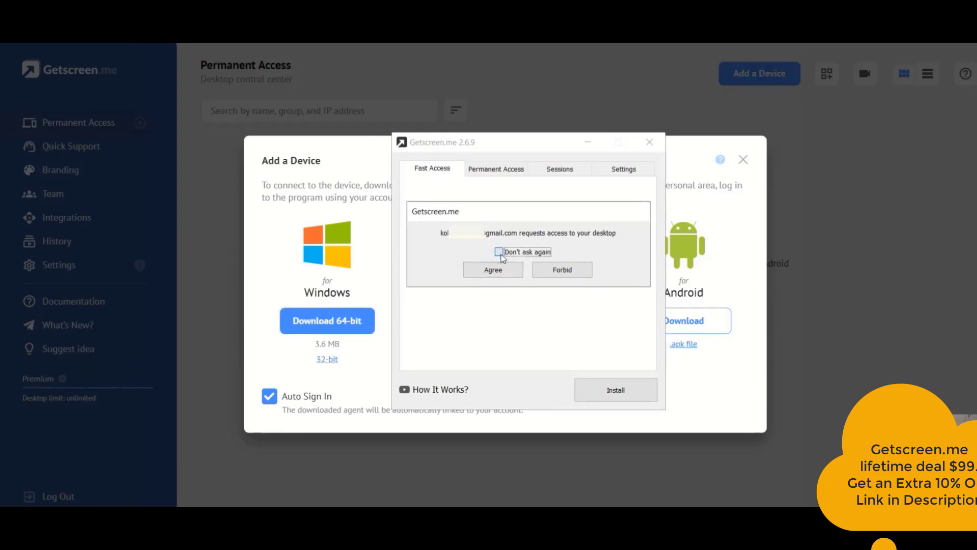
click(498, 252)
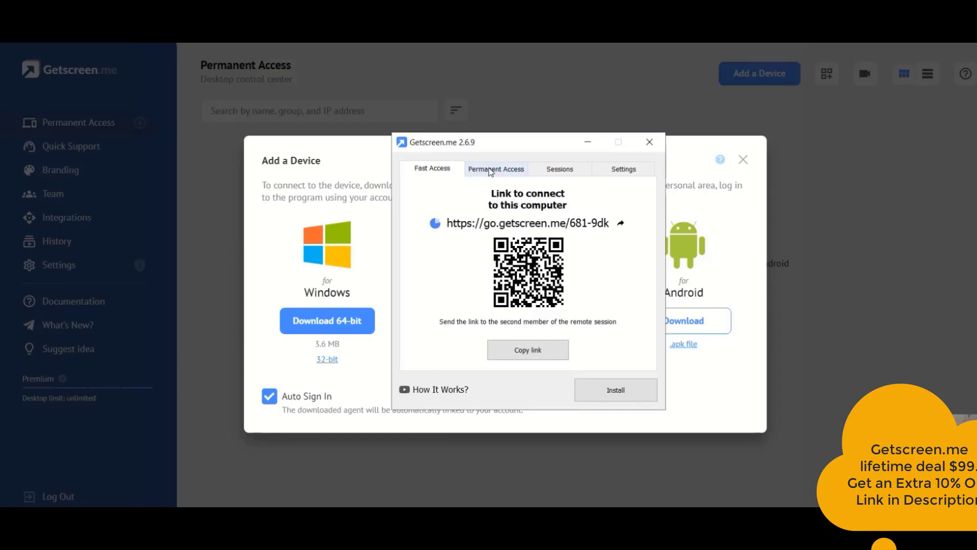
click(495, 169)
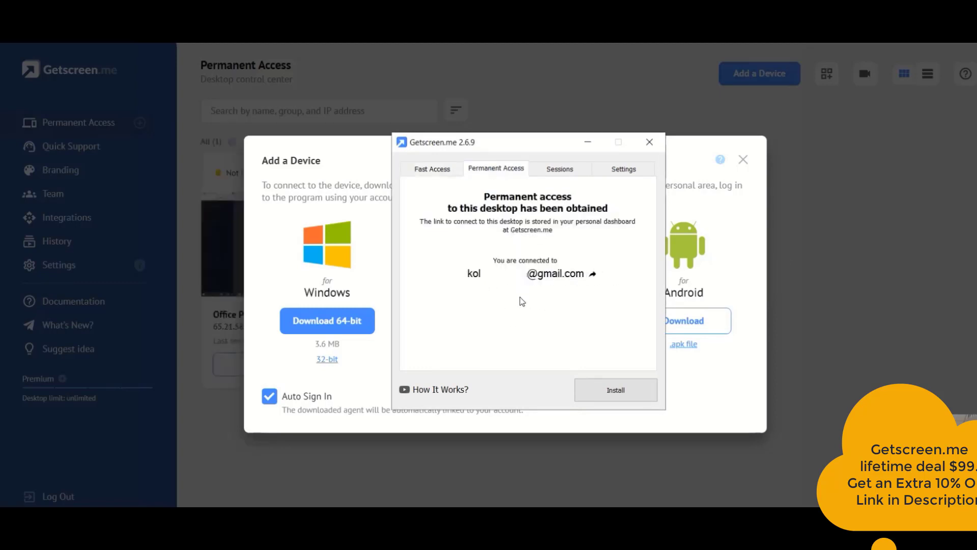
mouse_move(450, 282)
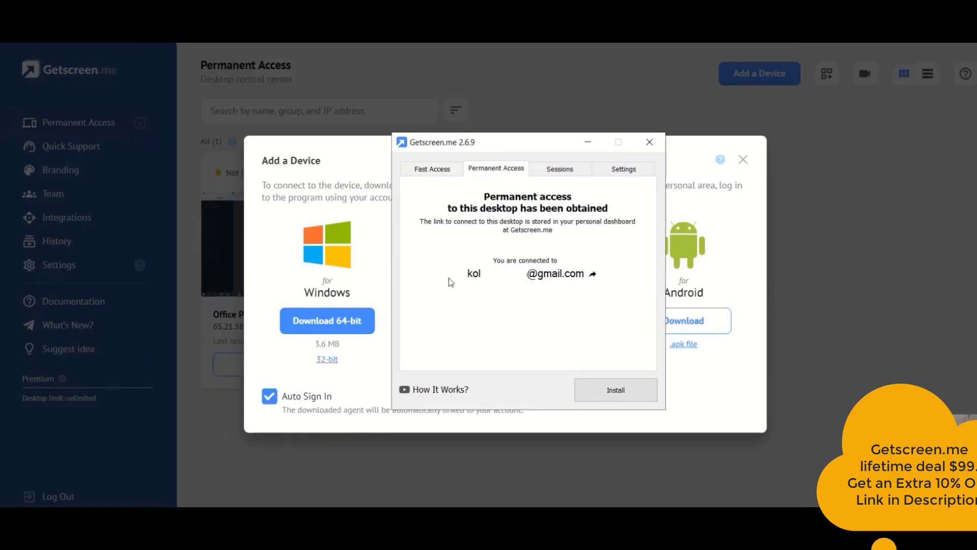
mouse_move(610, 304)
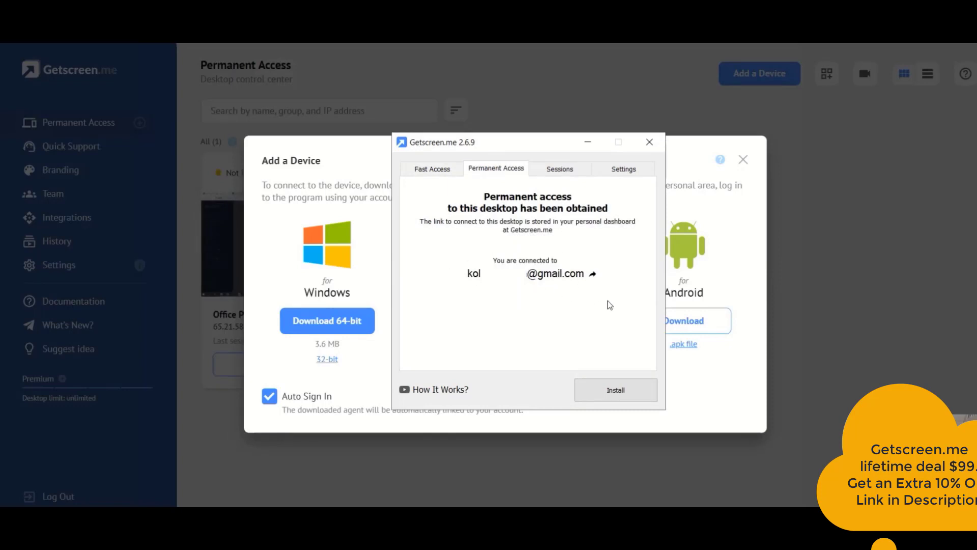
mouse_move(440, 185)
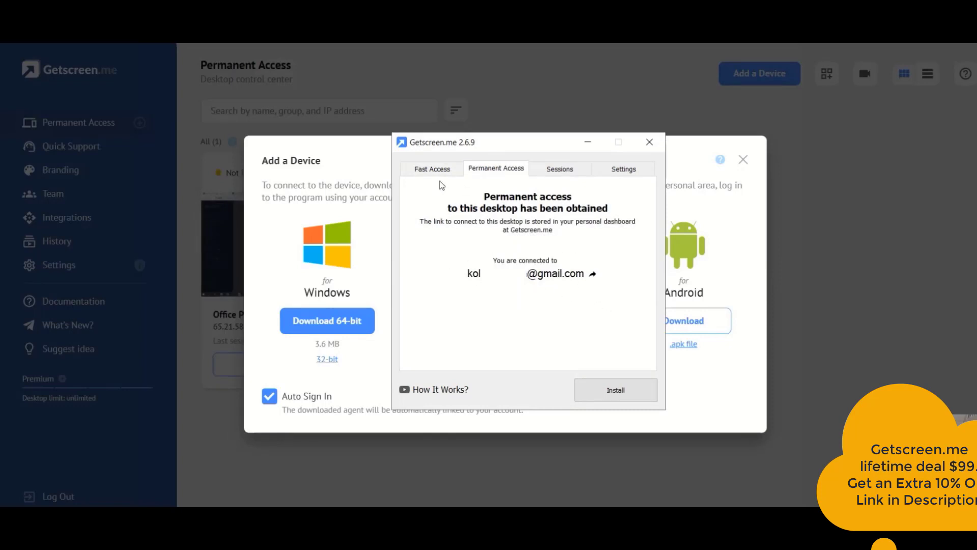
mouse_move(615, 390)
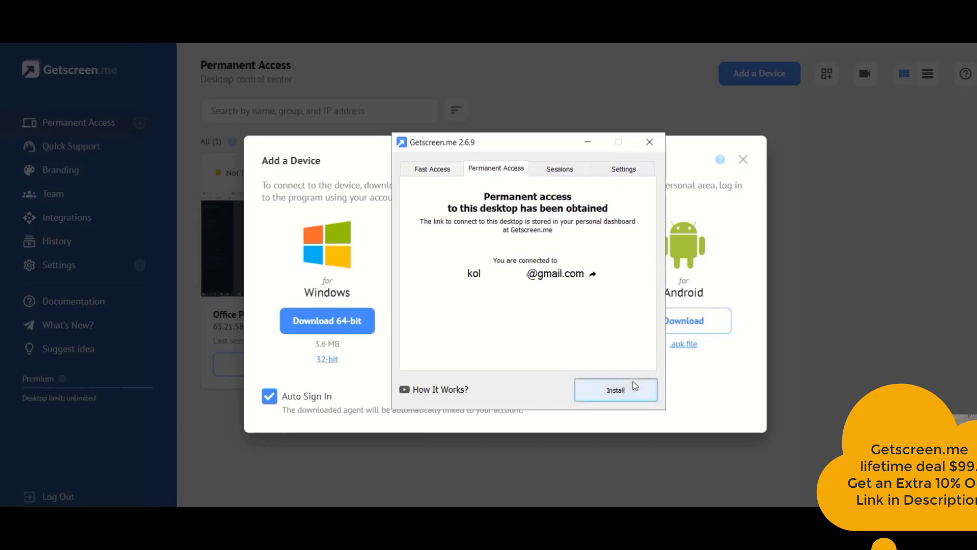
mouse_move(615, 390)
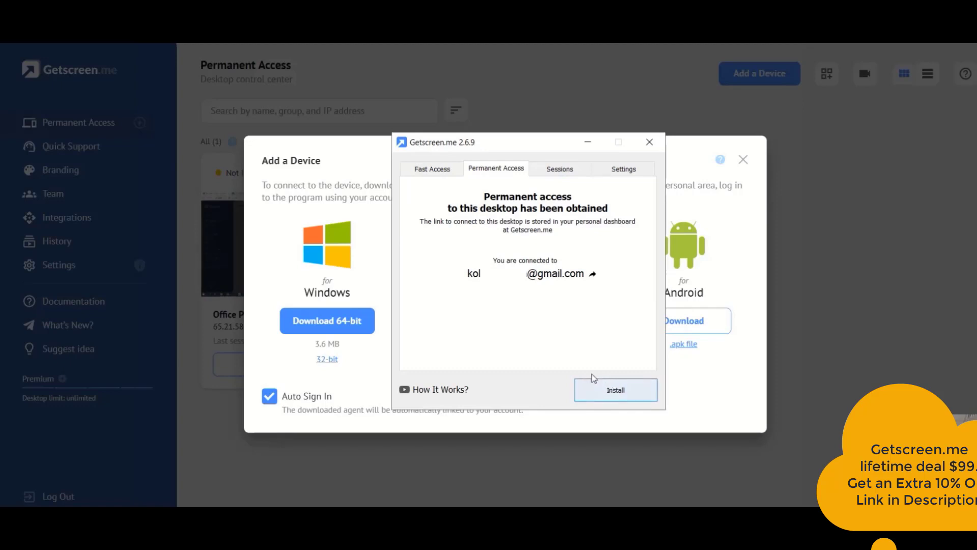
mouse_move(554, 374)
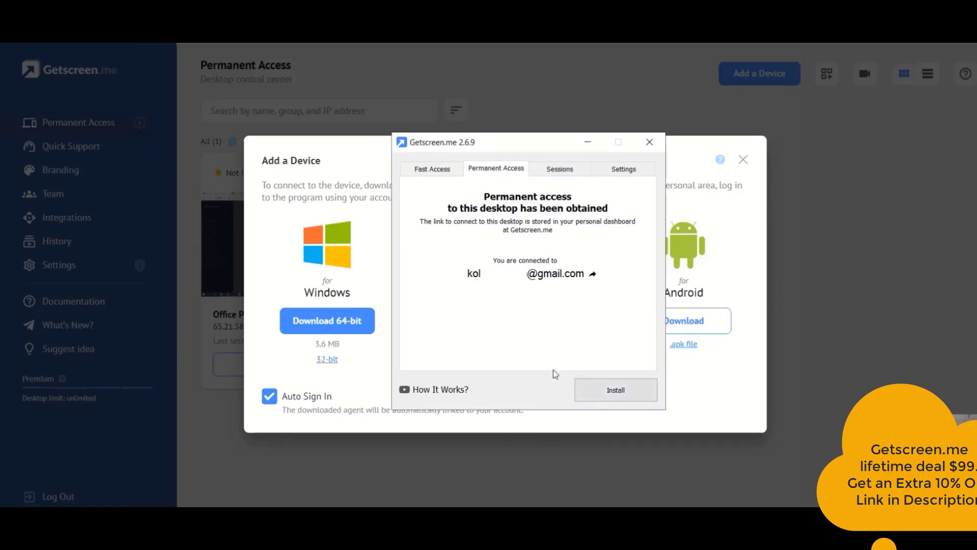
mouse_move(534, 349)
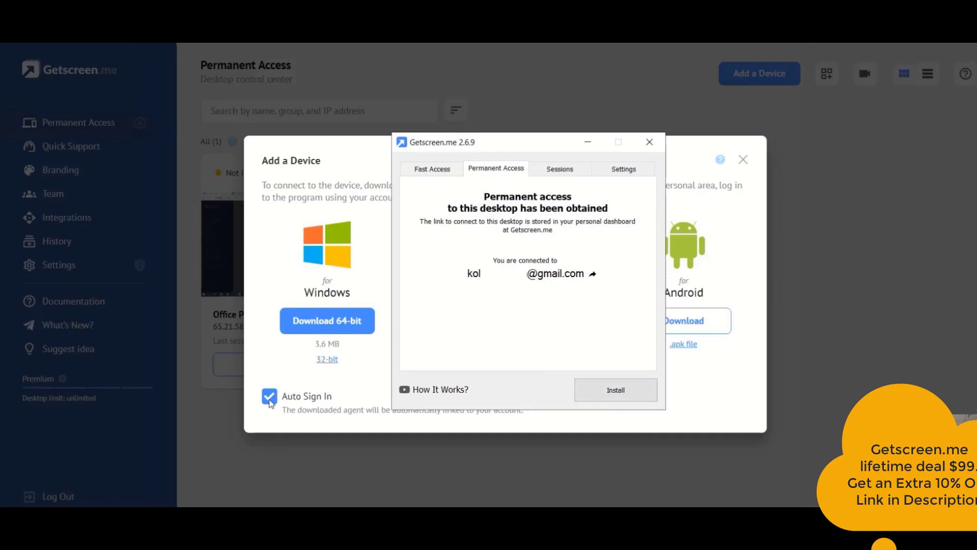
Close the Add a Device dialog so Office PC shows online in Permanent Access
click(648, 142)
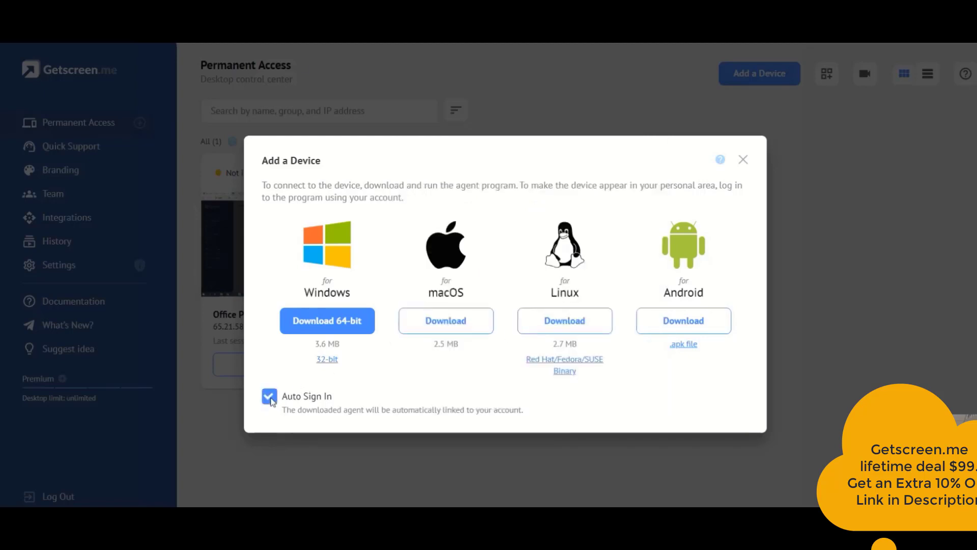
click(743, 160)
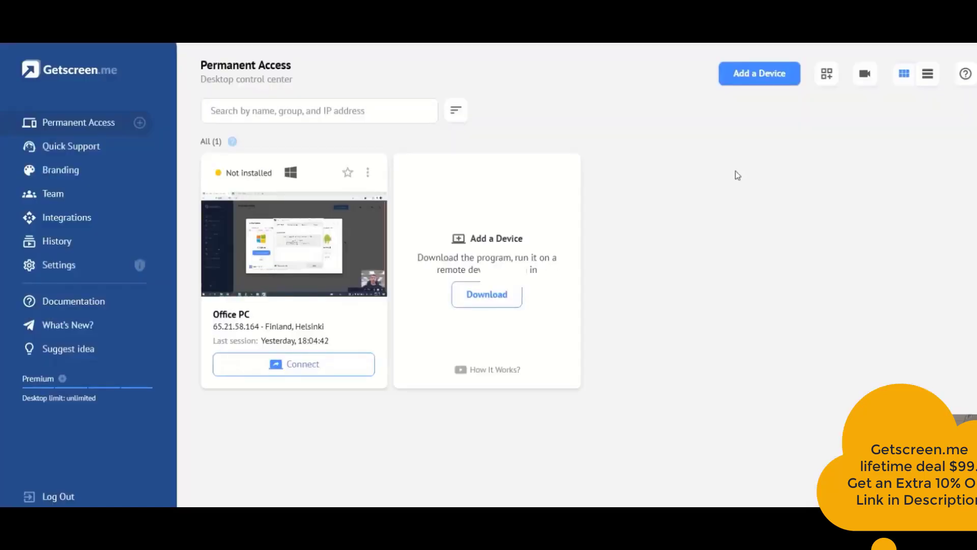
mouse_move(315, 279)
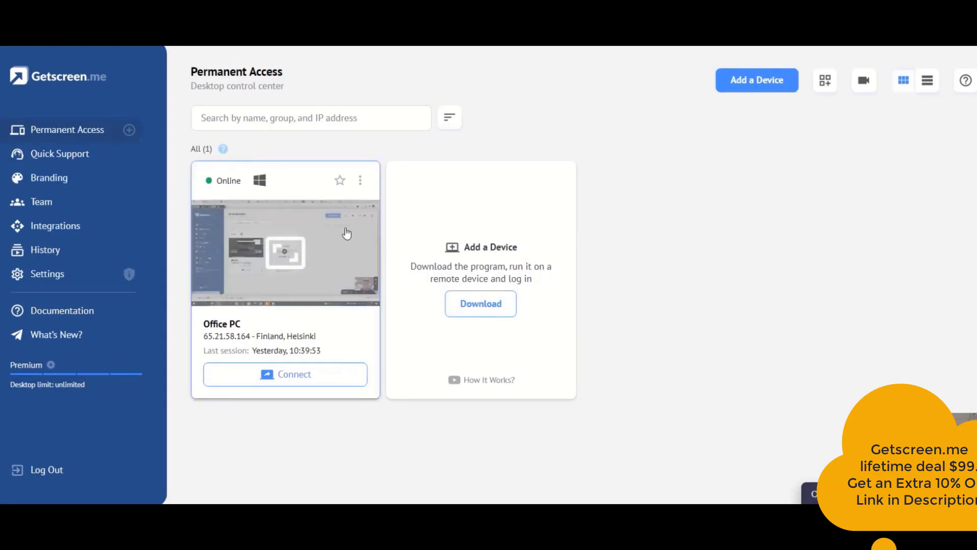
Turn off 'Take screenshots for previews' in Office PC's settings, save, and return to the device list
click(360, 180)
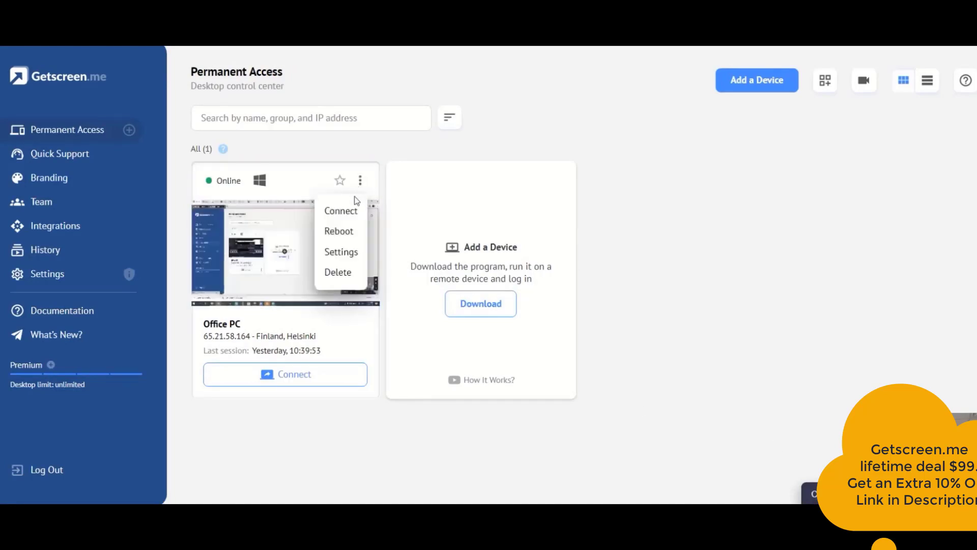
click(341, 251)
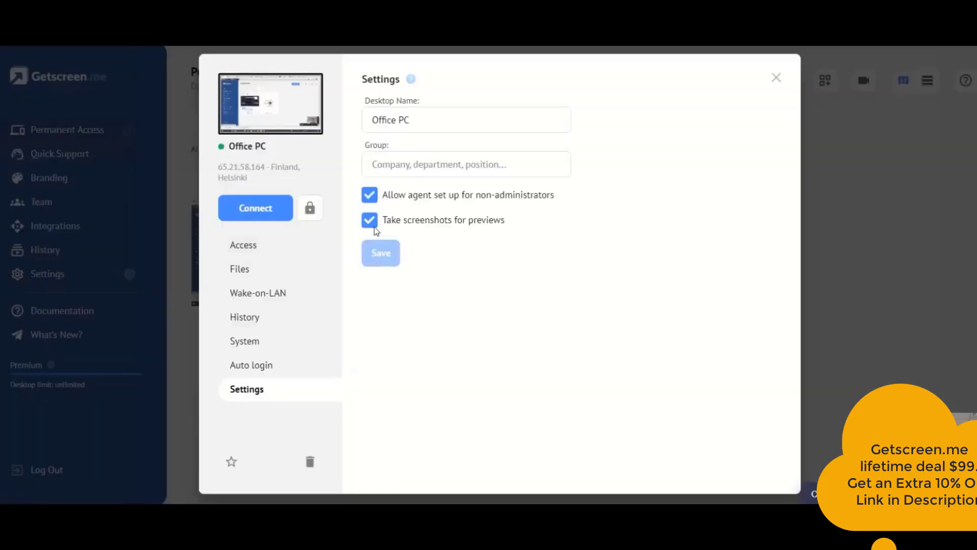
click(369, 220)
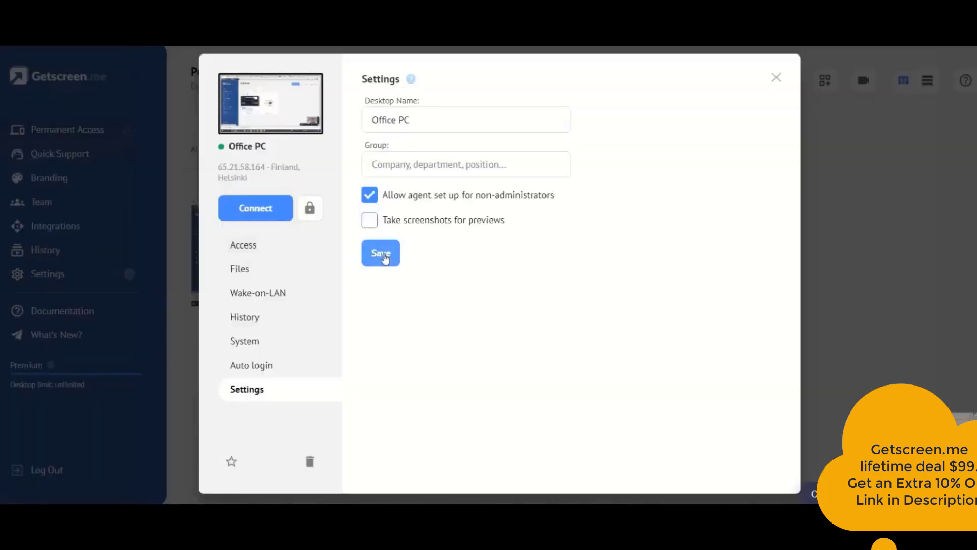
click(380, 253)
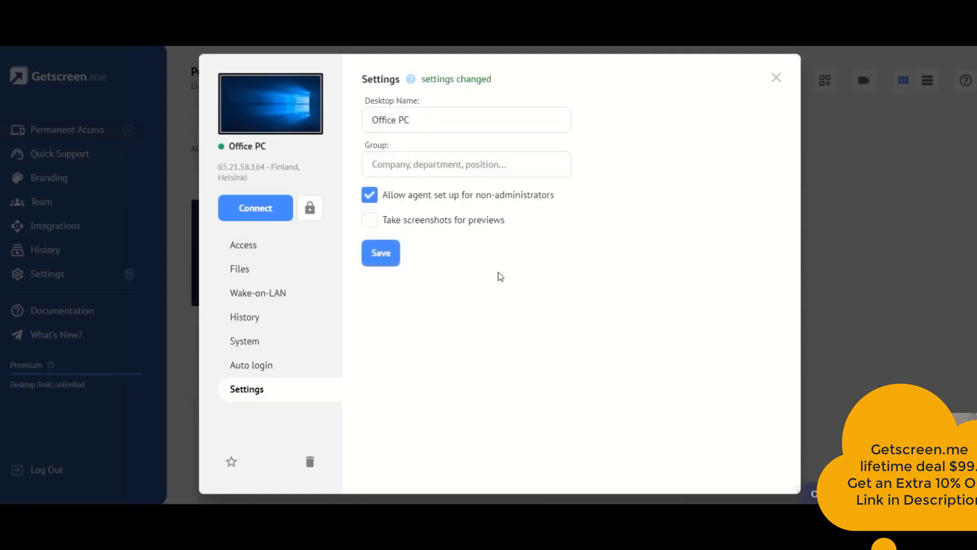
click(775, 77)
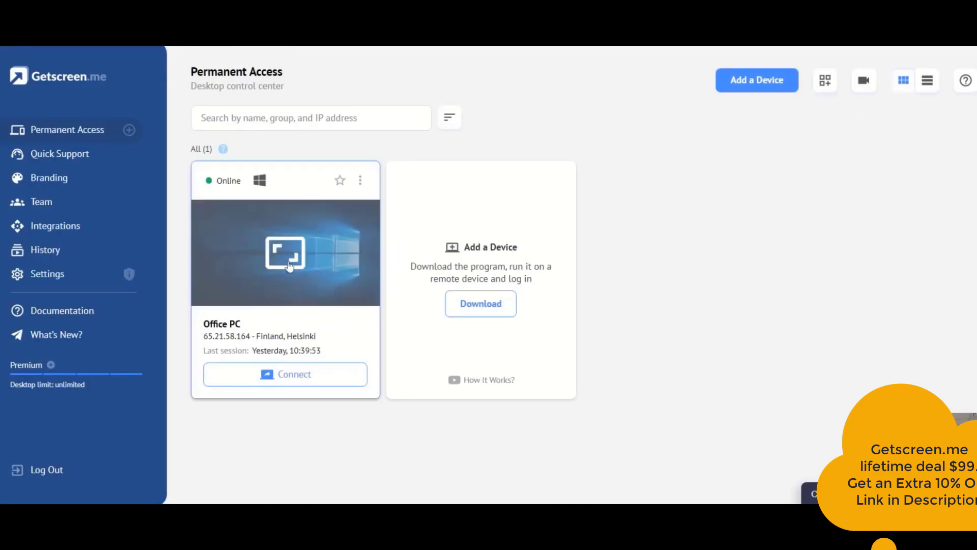
mouse_move(558, 288)
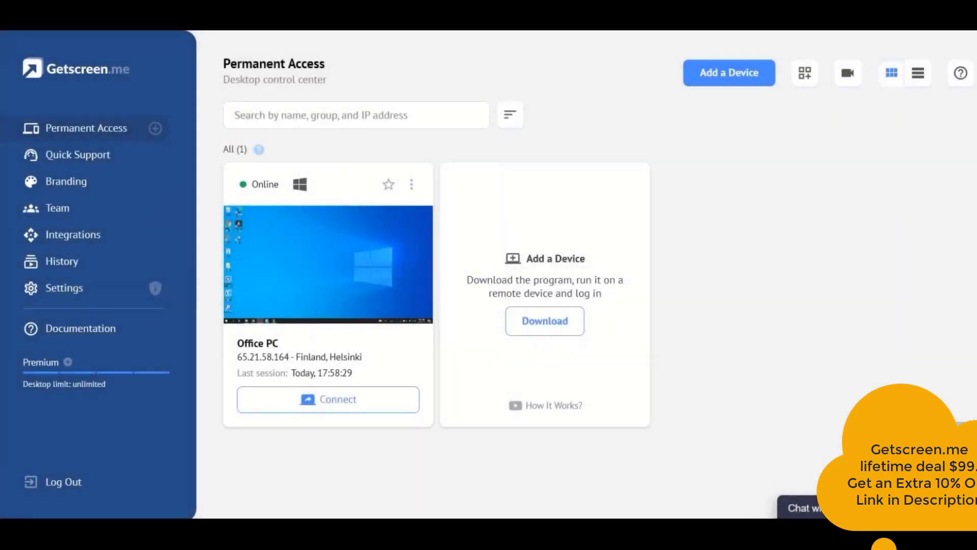
mouse_move(857, 380)
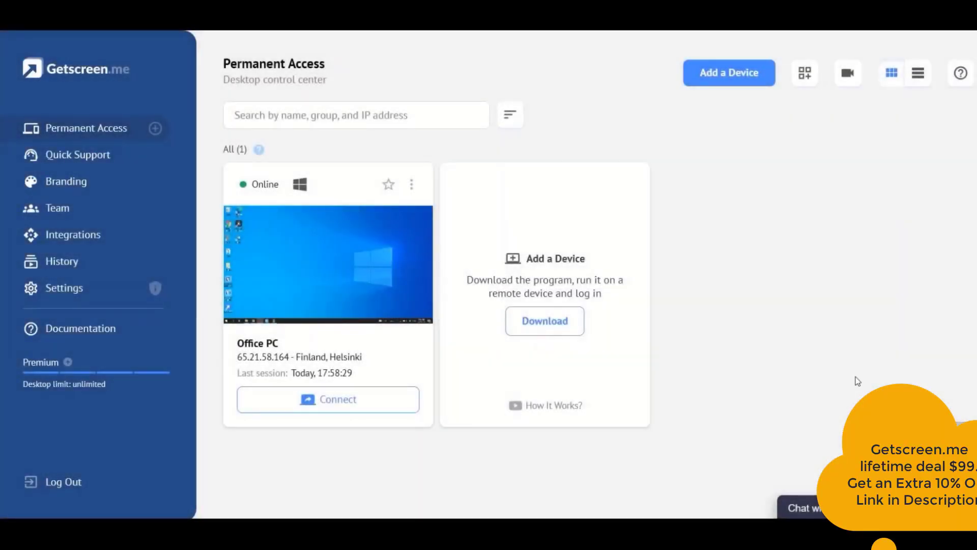
mouse_move(670, 374)
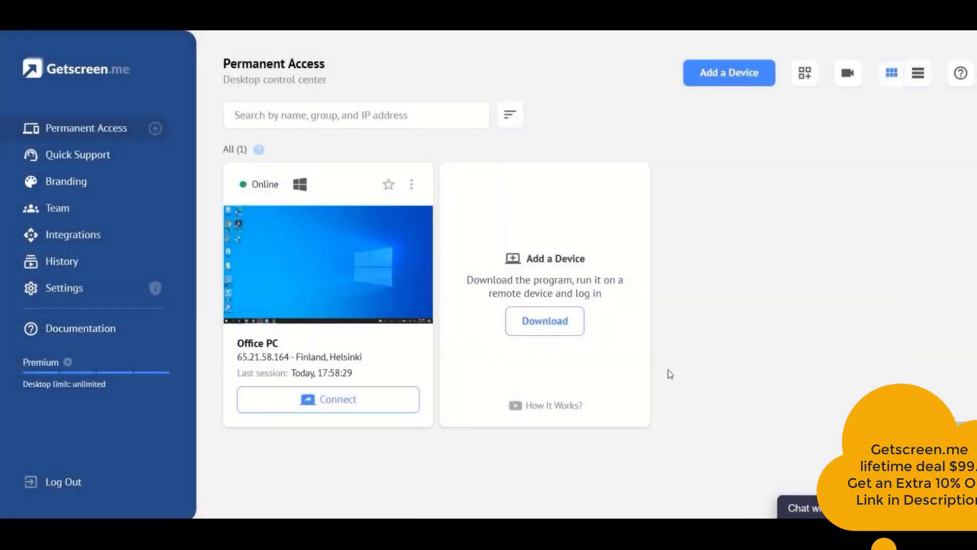
mouse_move(299, 437)
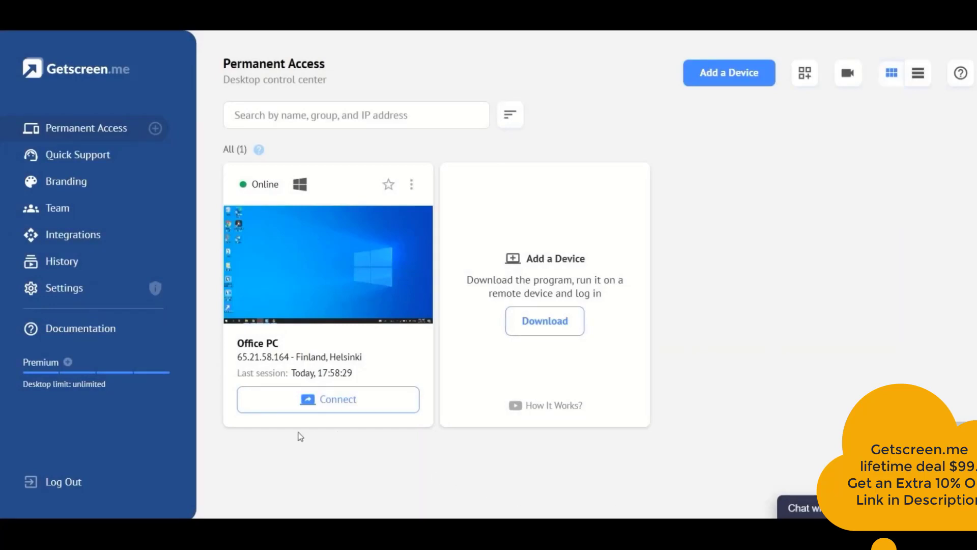
mouse_move(290, 437)
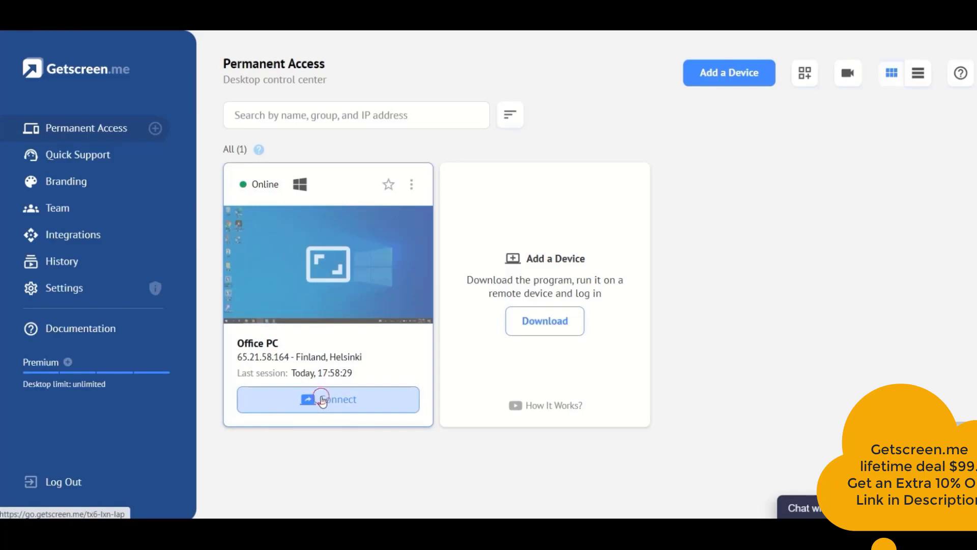
Connect to the Office PC from its card and wait for the remote desktop
click(326, 399)
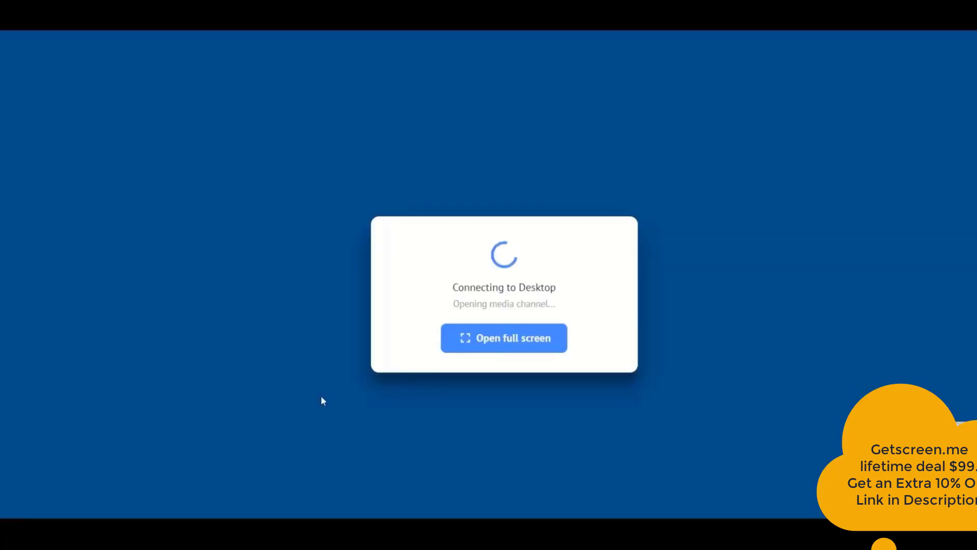
mouse_move(317, 319)
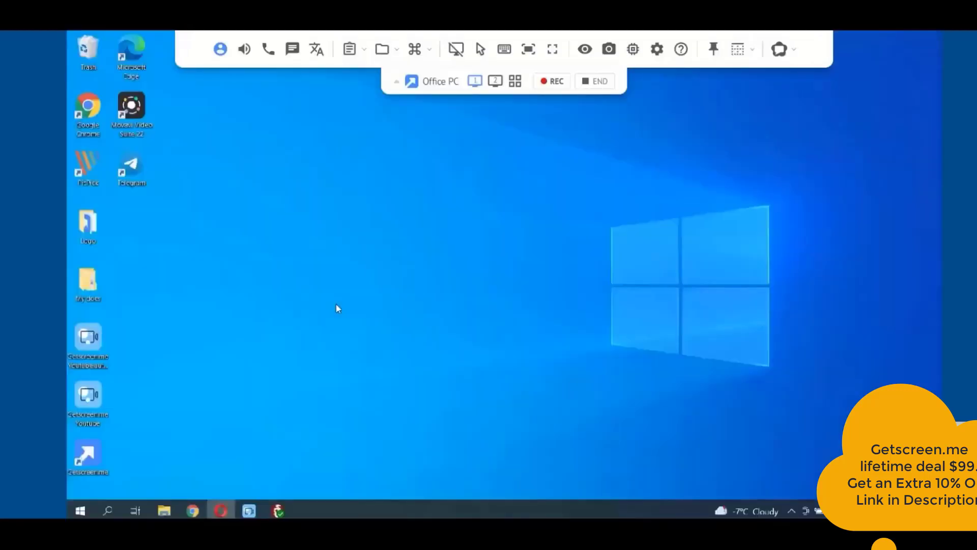
mouse_move(373, 115)
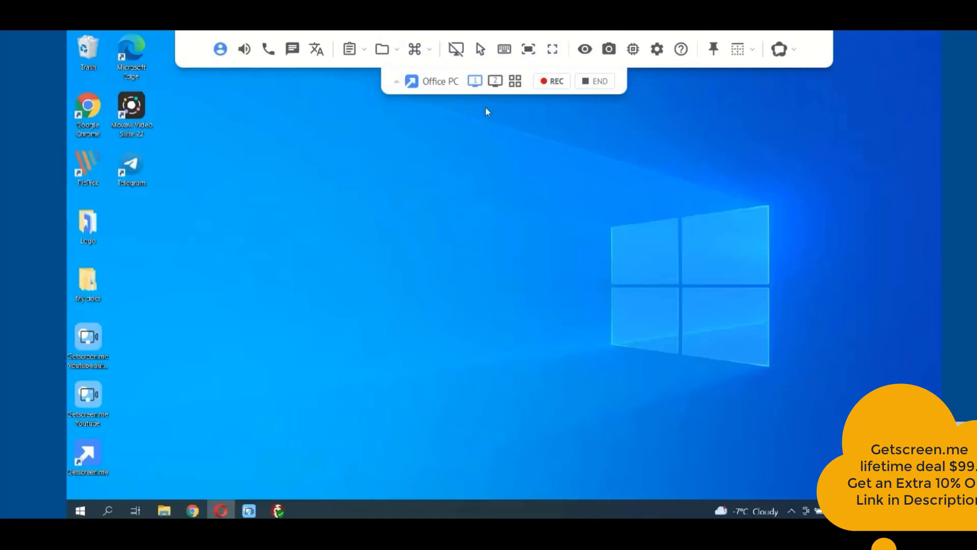
mouse_move(485, 108)
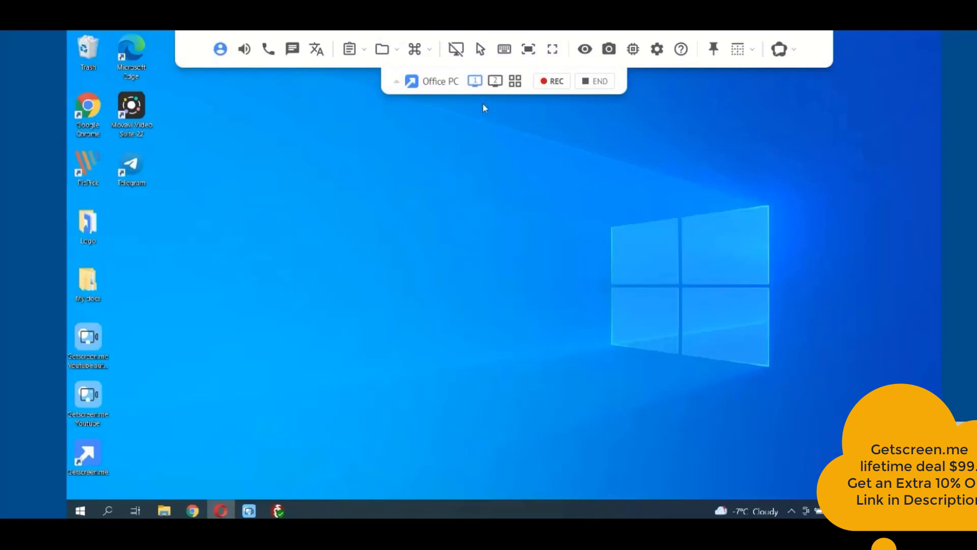
mouse_move(460, 121)
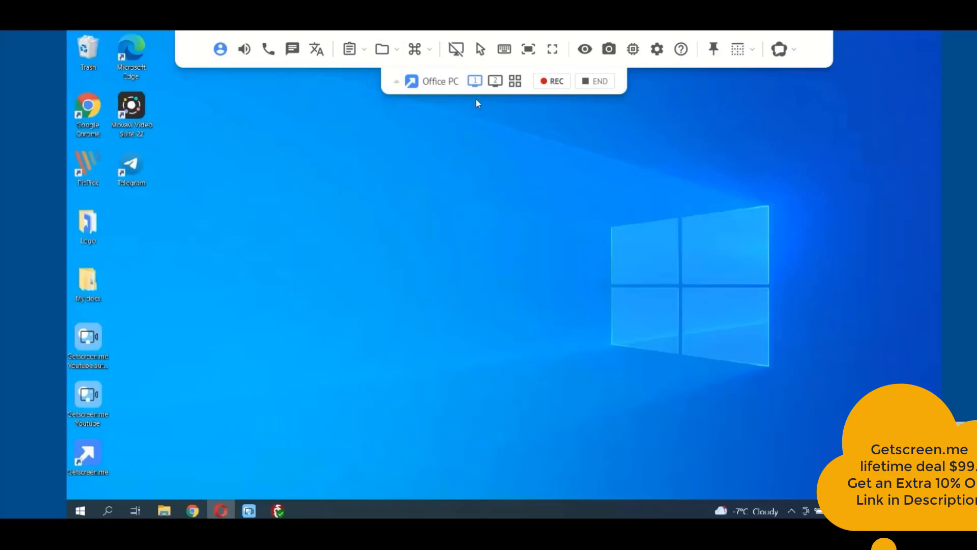
mouse_move(475, 81)
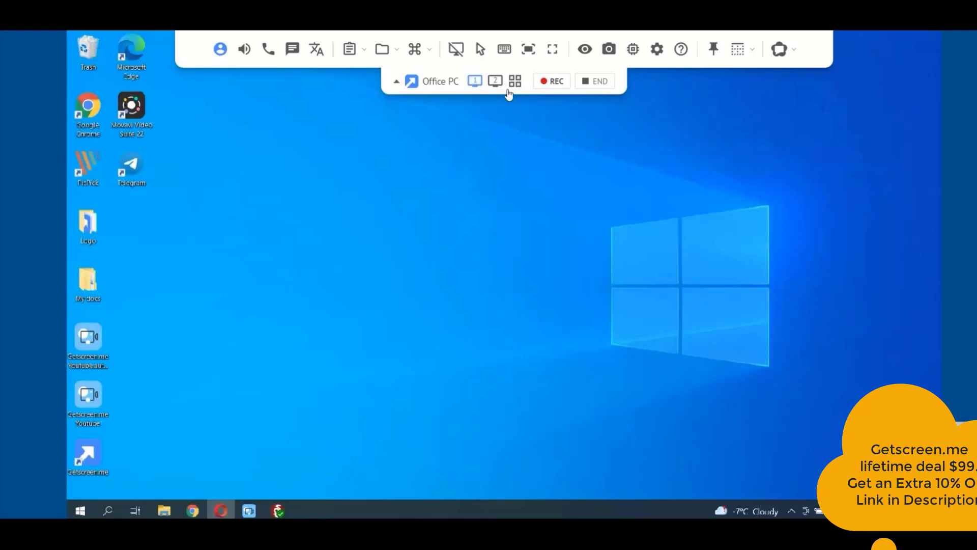
click(495, 81)
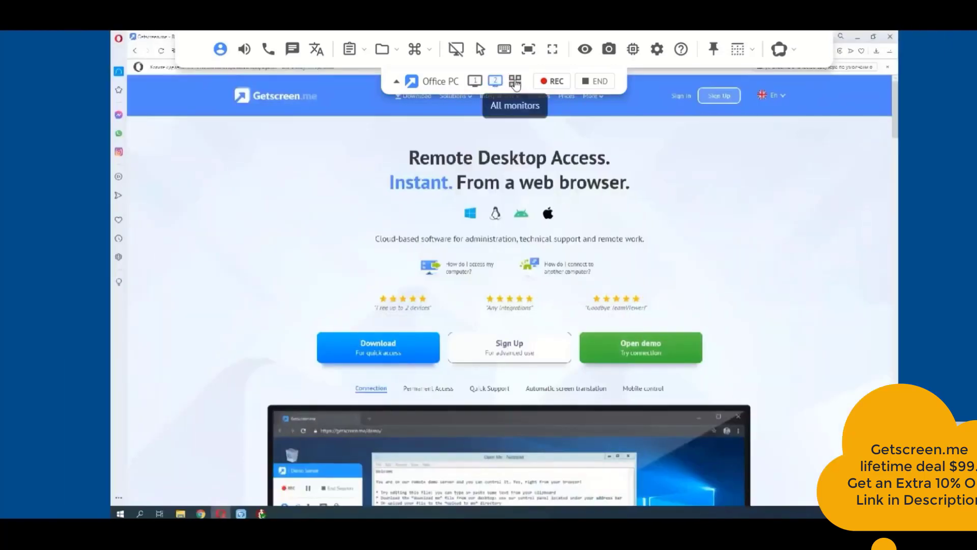
click(514, 82)
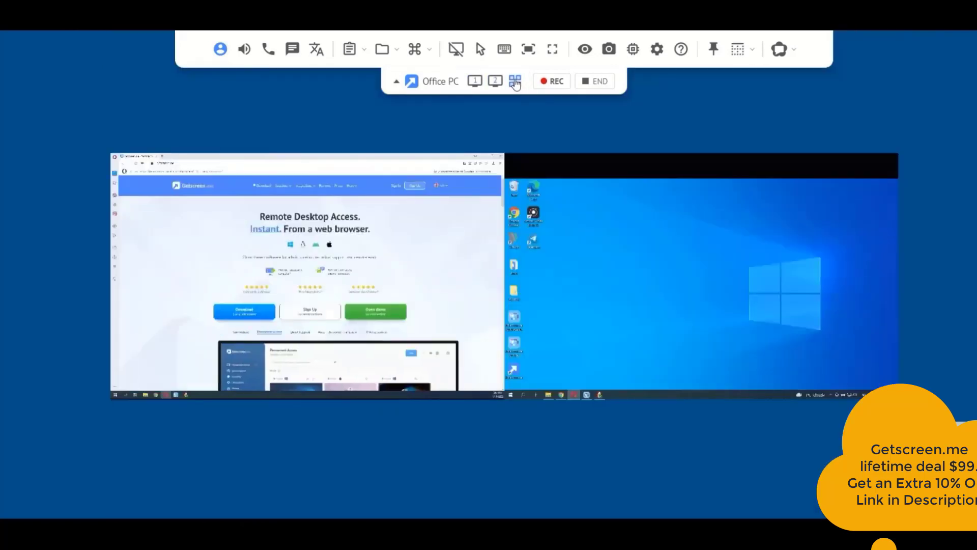
mouse_move(474, 82)
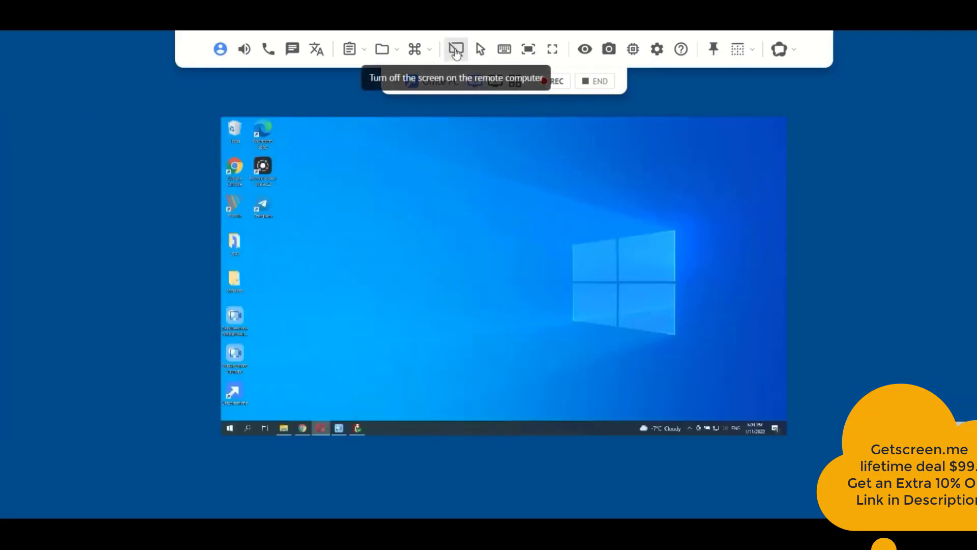
click(456, 49)
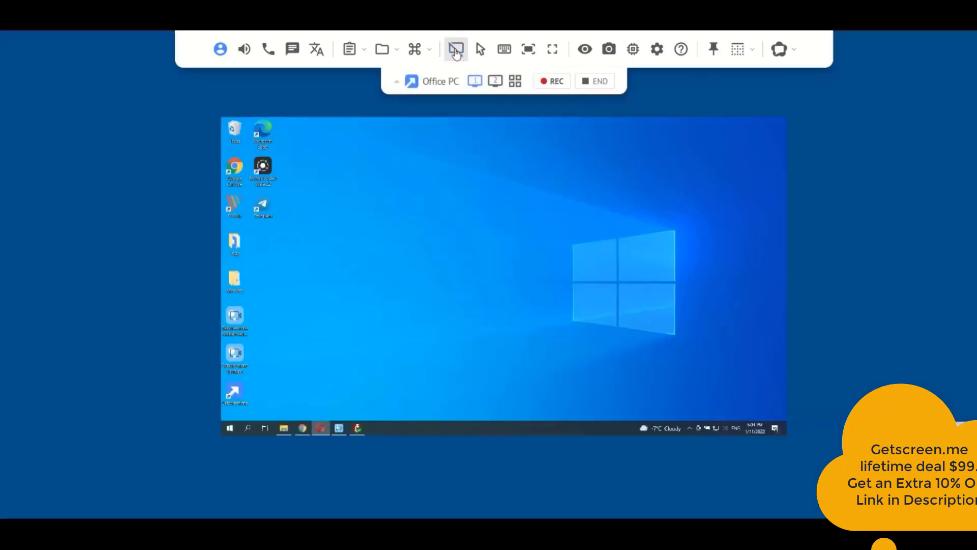
mouse_move(608, 48)
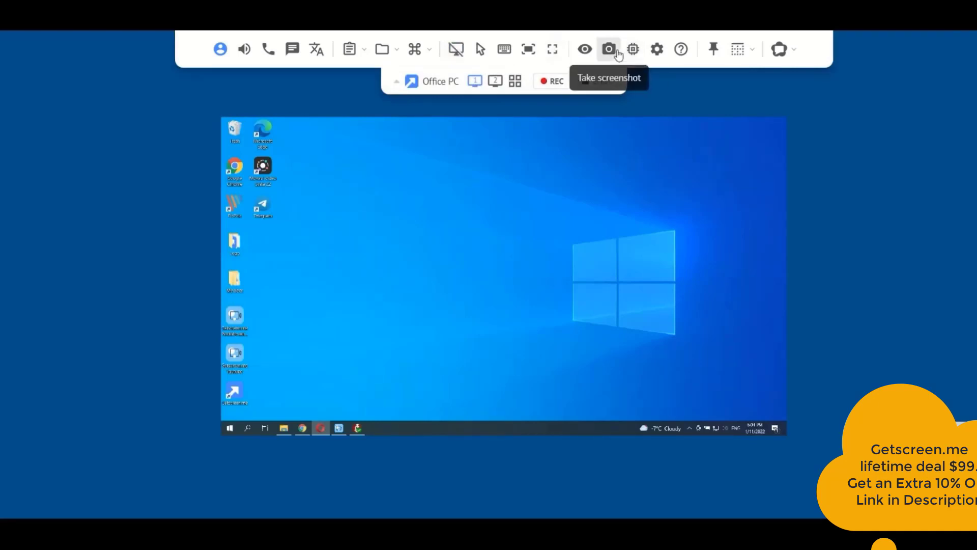
mouse_move(551, 49)
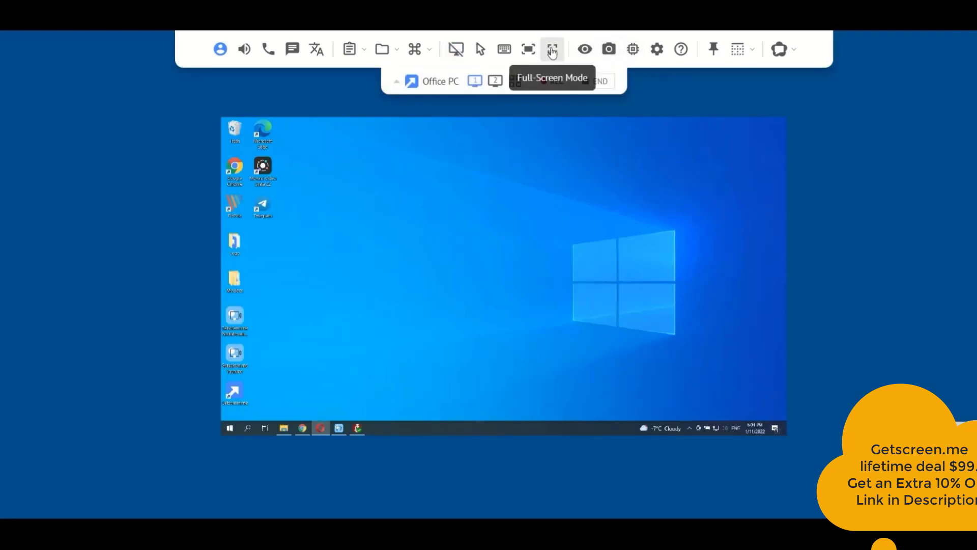
click(551, 48)
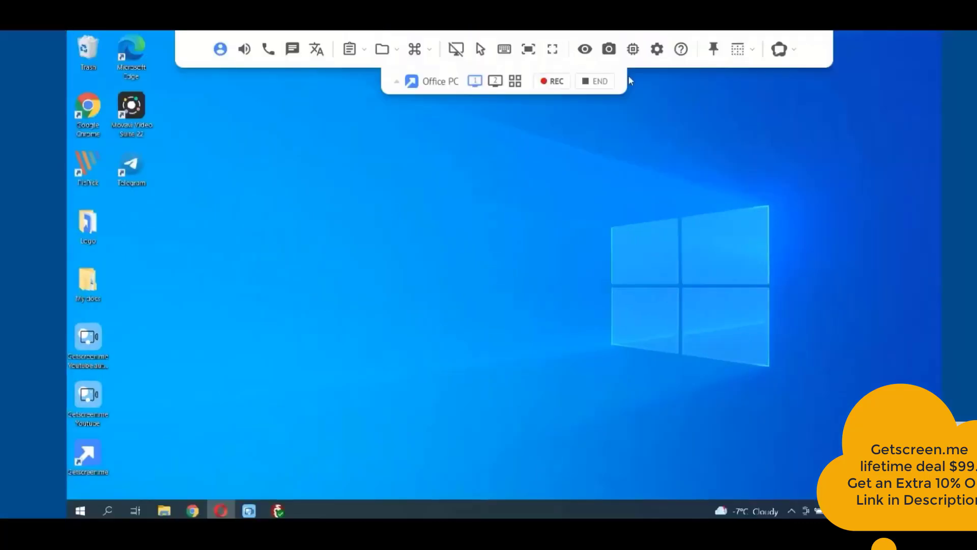
mouse_move(595, 163)
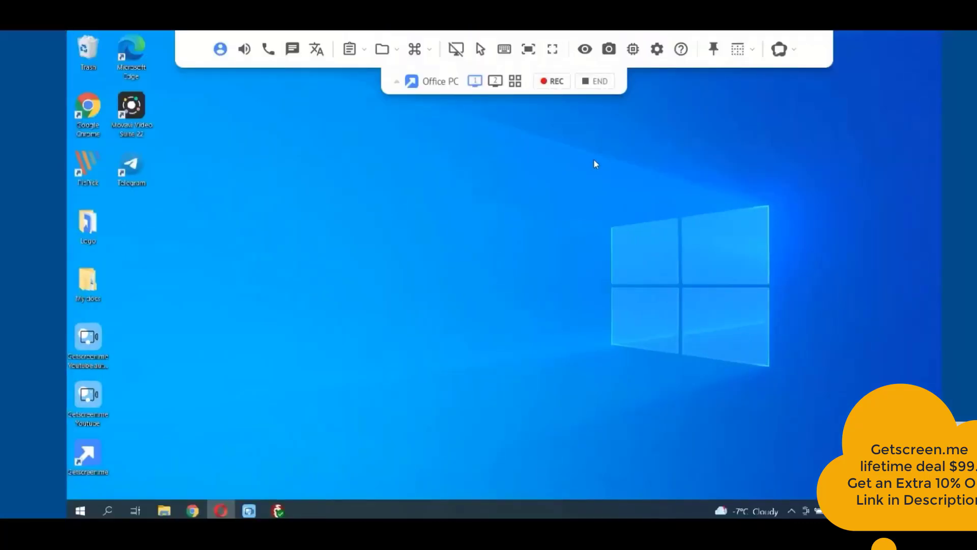
mouse_move(703, 117)
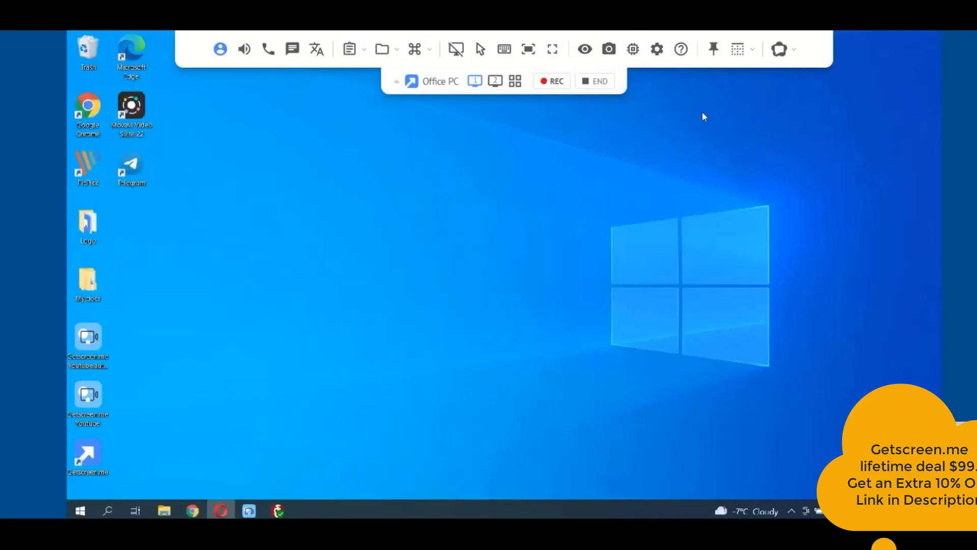
mouse_move(357, 171)
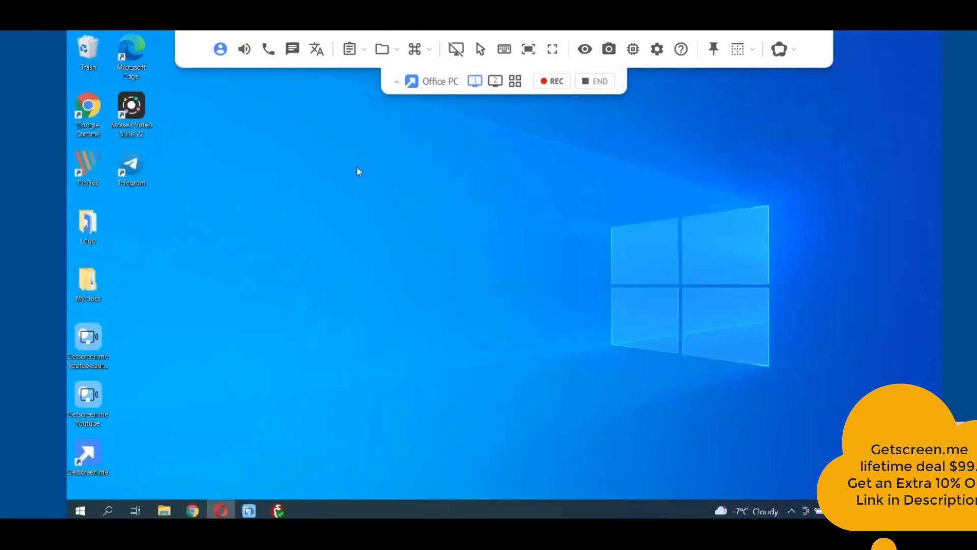
mouse_move(381, 49)
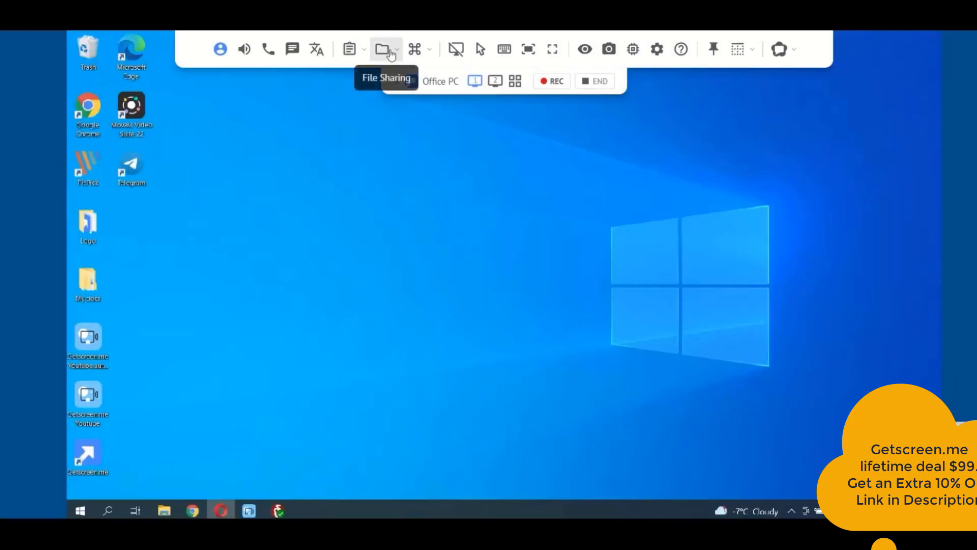
mouse_move(327, 108)
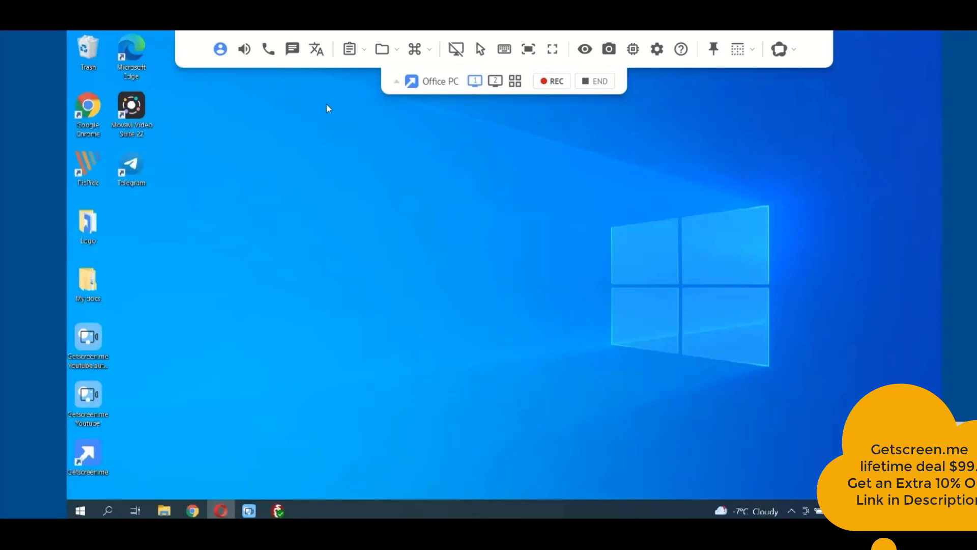
mouse_move(295, 129)
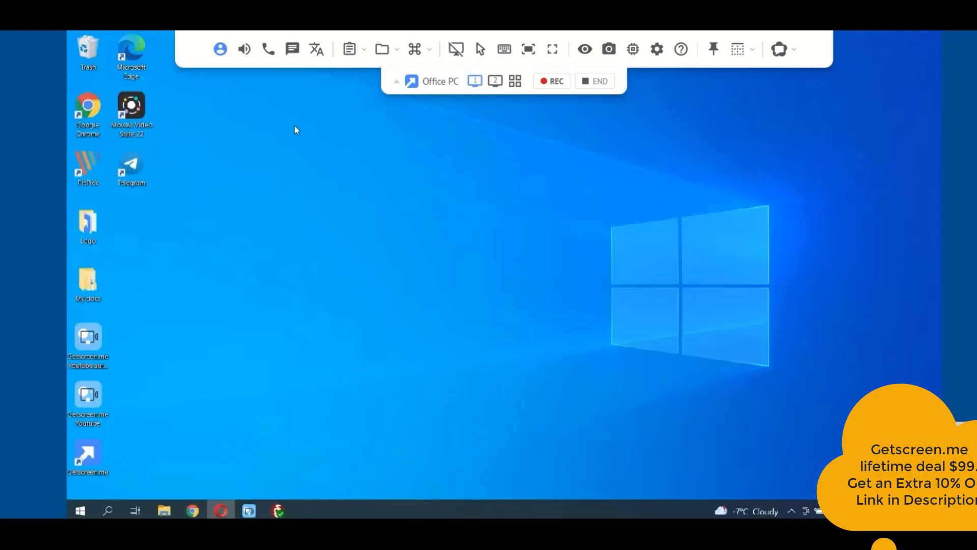
mouse_move(359, 146)
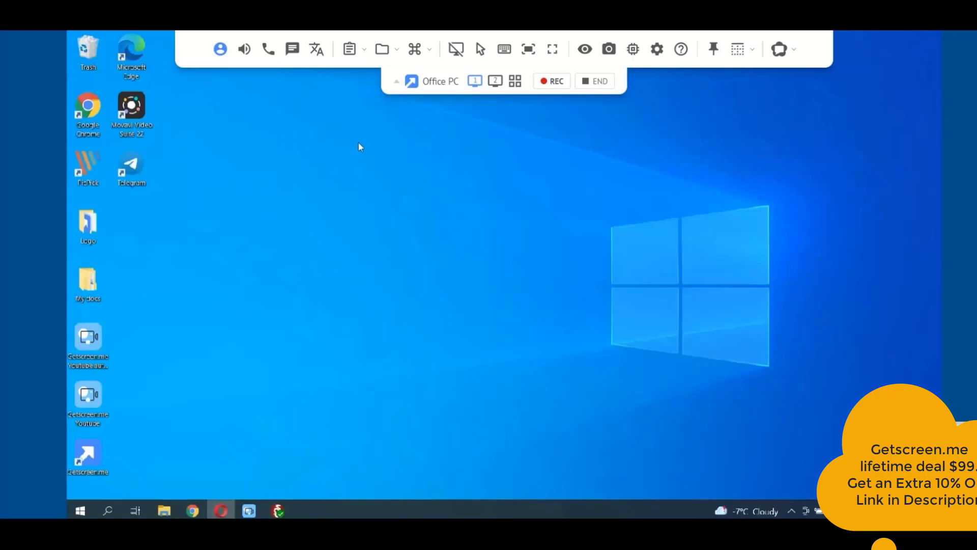
click(592, 82)
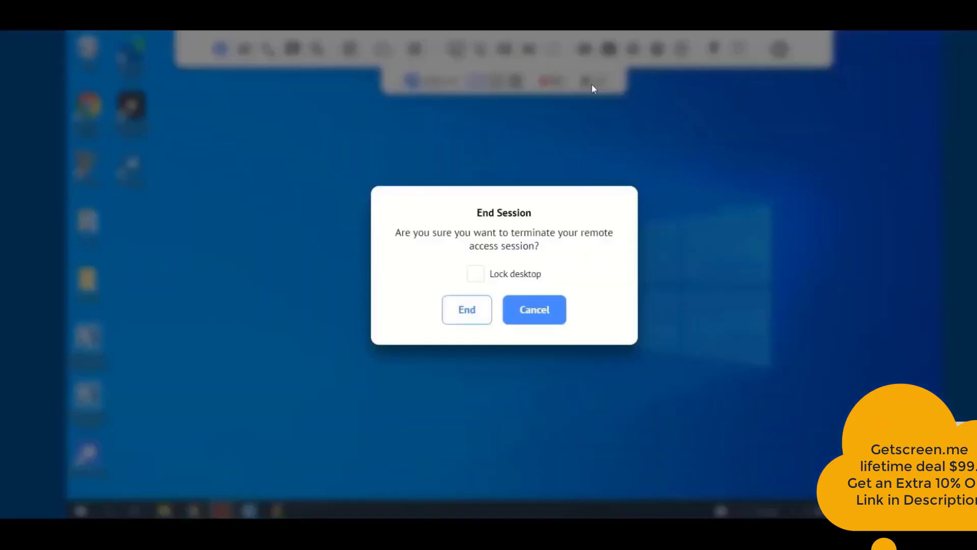
click(466, 309)
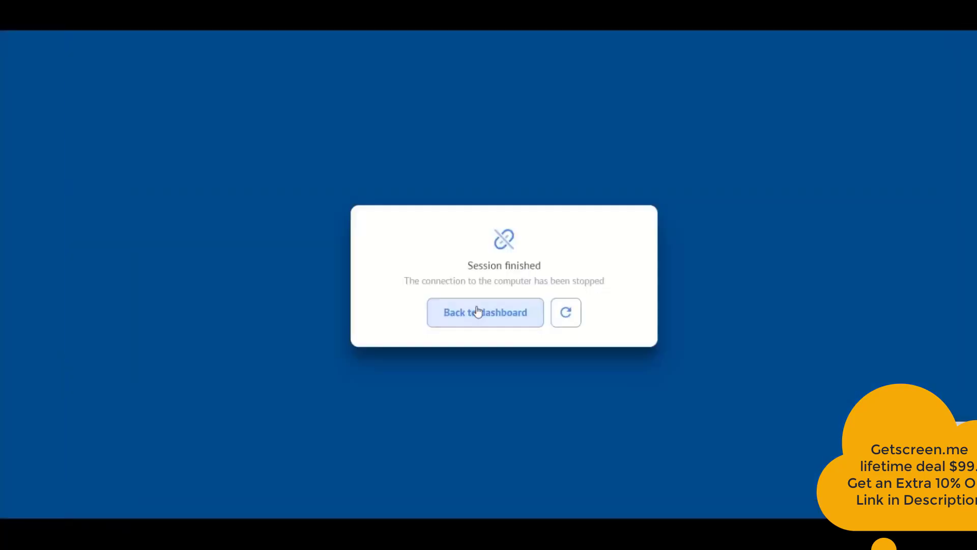
click(484, 312)
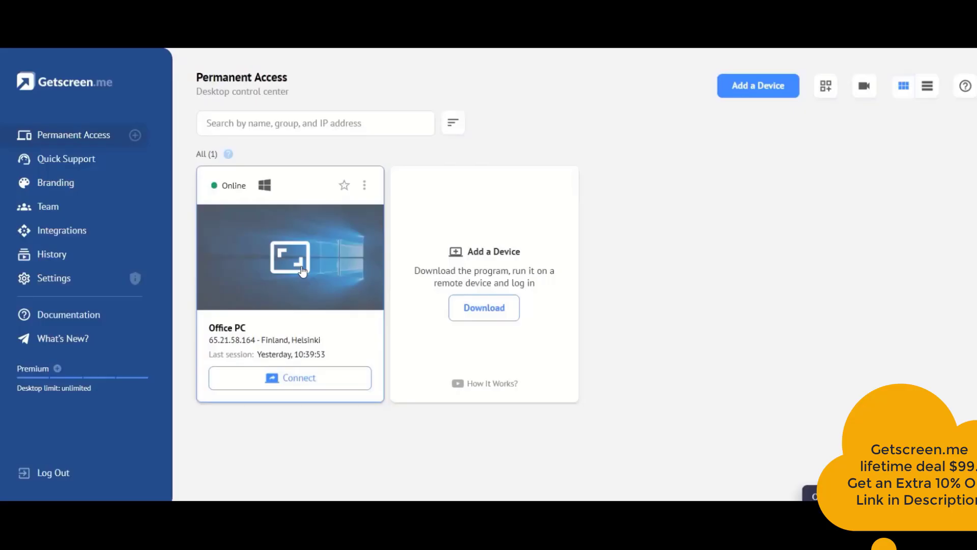
mouse_move(302, 282)
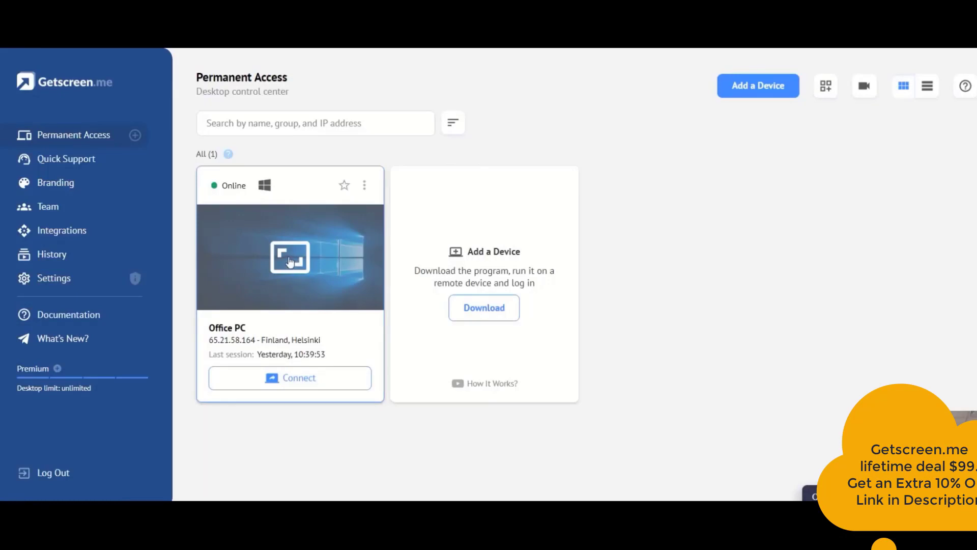
Open the Office PC's device details and select its permanent link ID
click(289, 256)
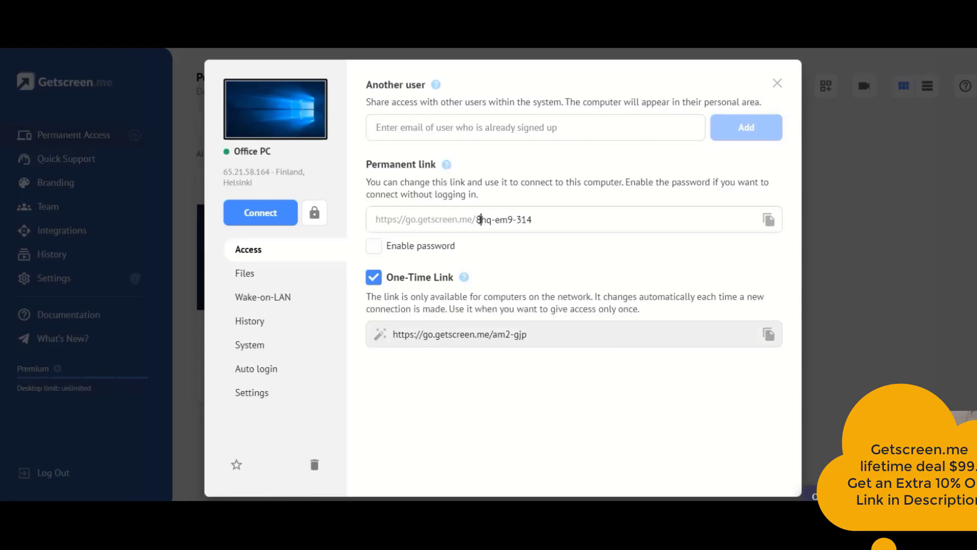
double_click(499, 219)
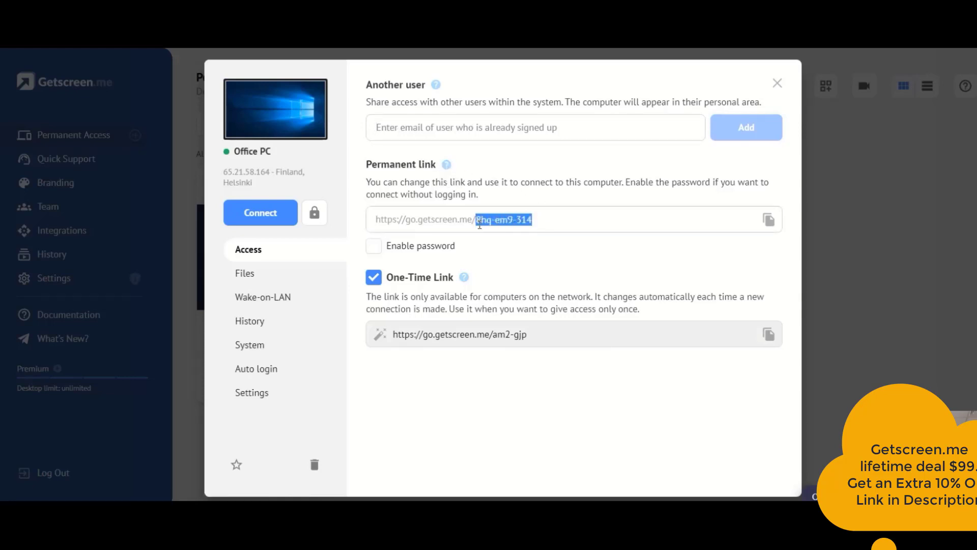
mouse_move(410, 254)
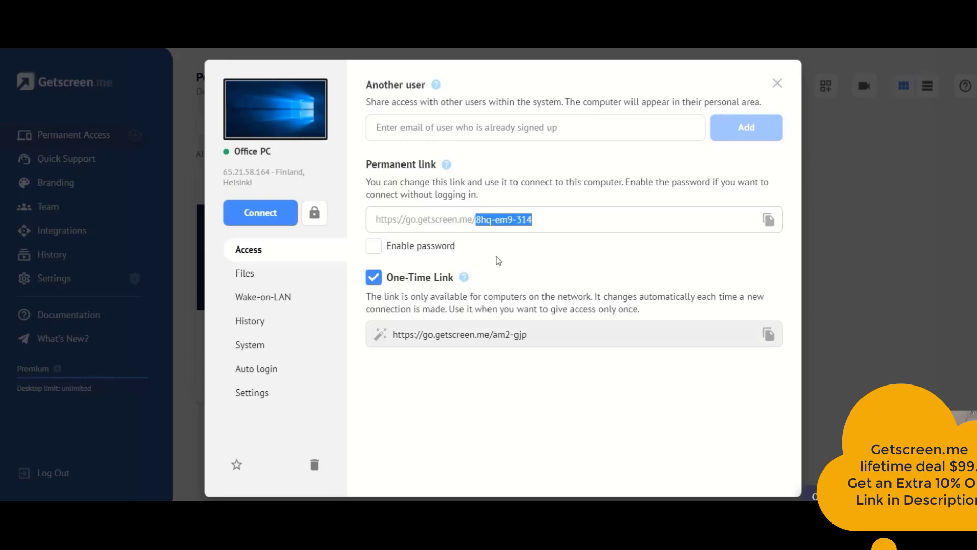
mouse_move(464, 277)
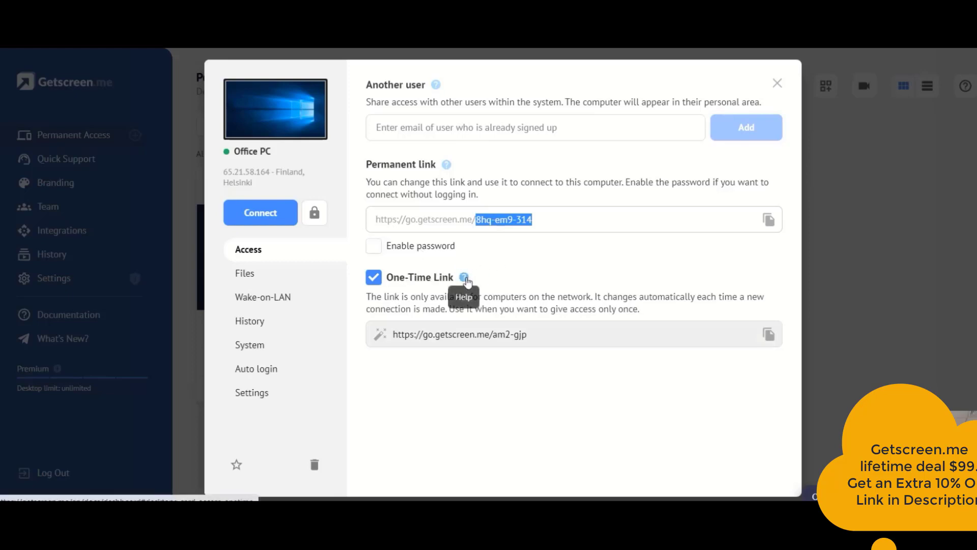
click(374, 277)
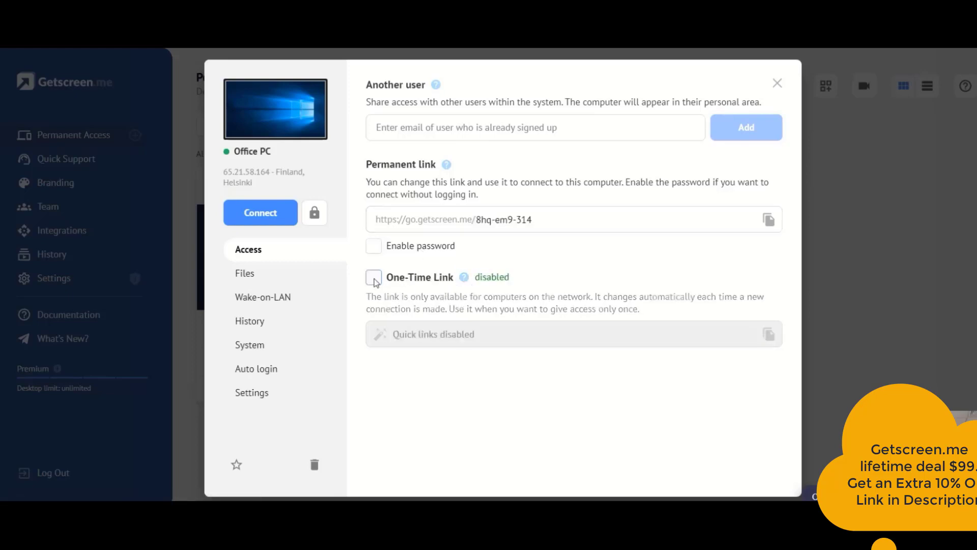
click(373, 277)
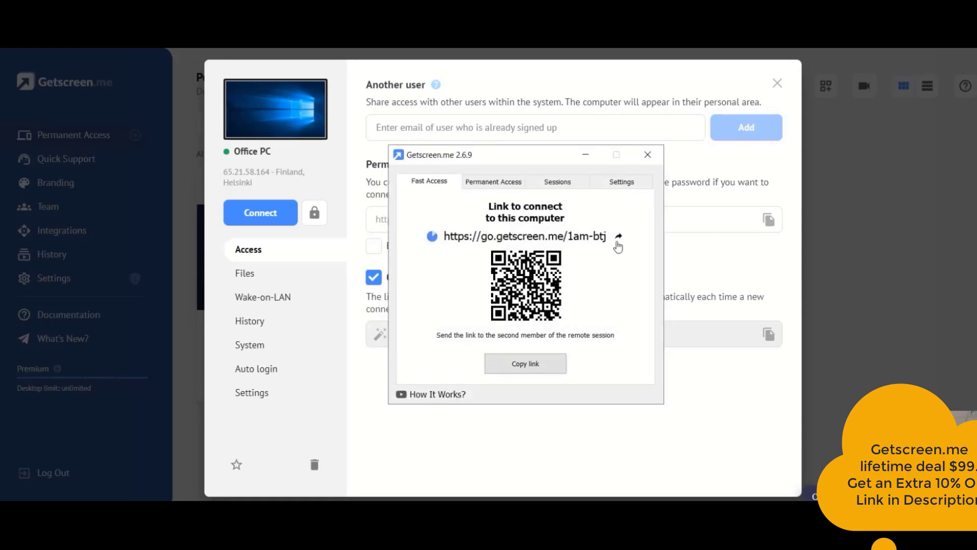
click(618, 236)
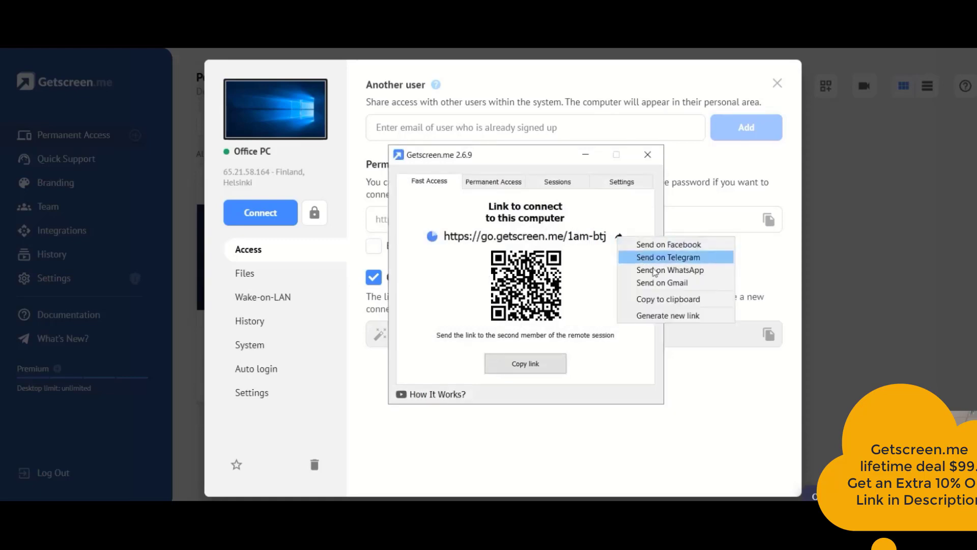
mouse_move(574, 237)
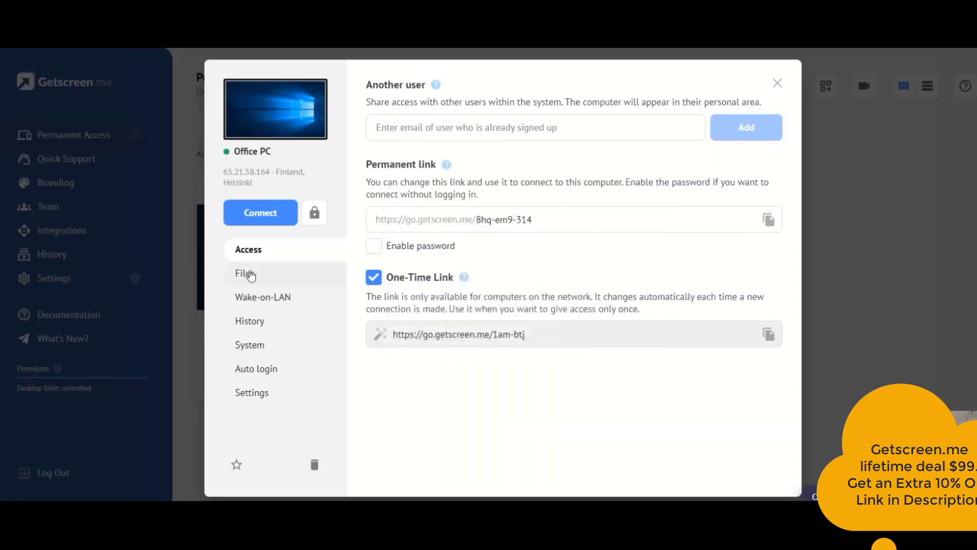
Review Office PC's Files and Wake-on-LAN pages, ending on its name and group Settings
click(243, 272)
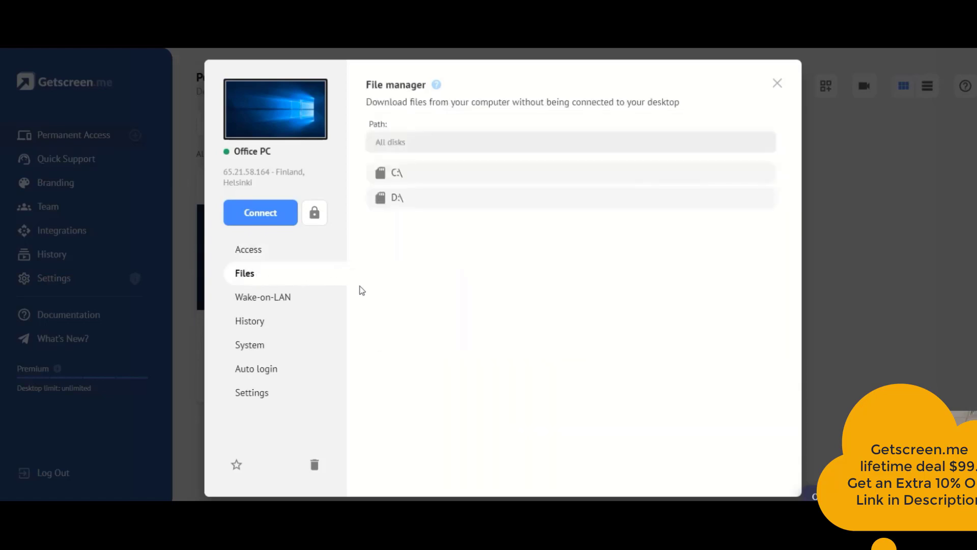
click(263, 296)
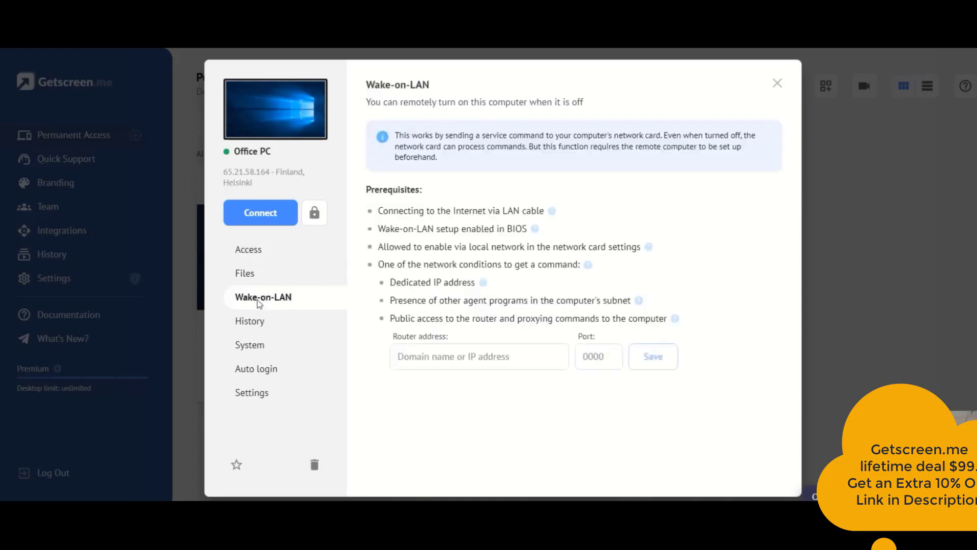
mouse_move(516, 191)
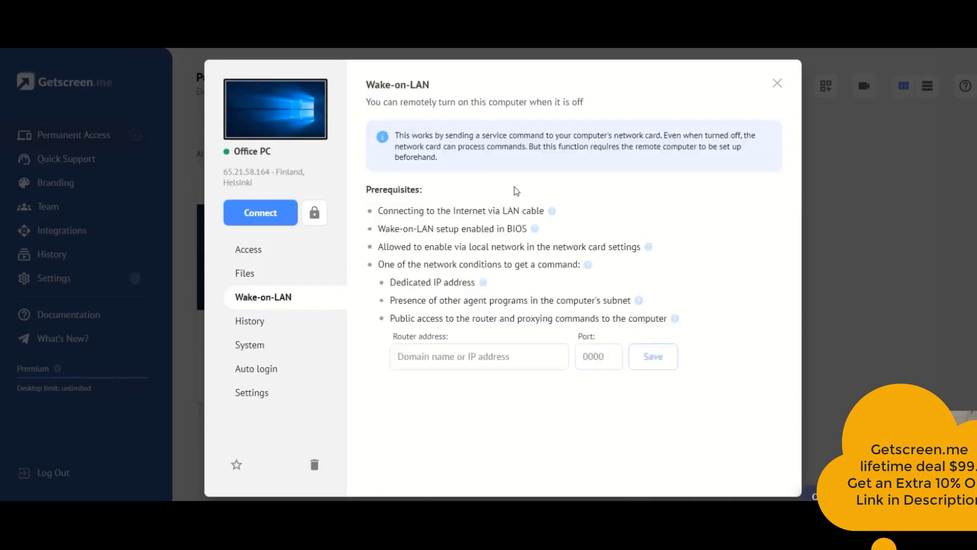
mouse_move(639, 198)
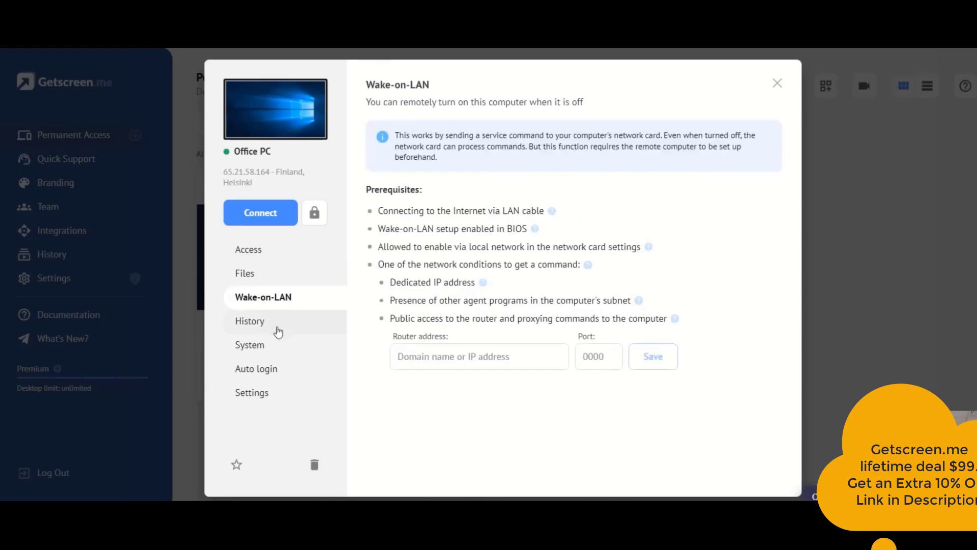
mouse_move(298, 369)
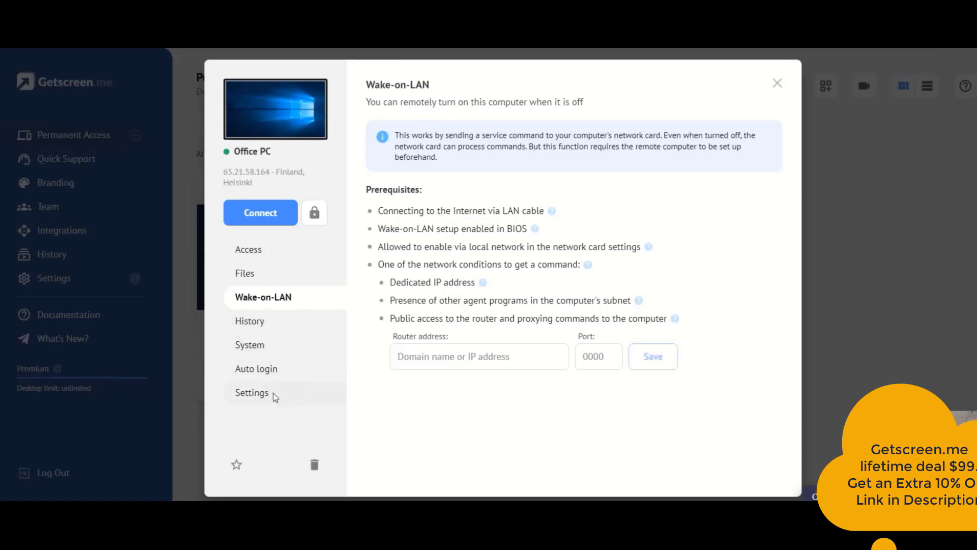
click(251, 392)
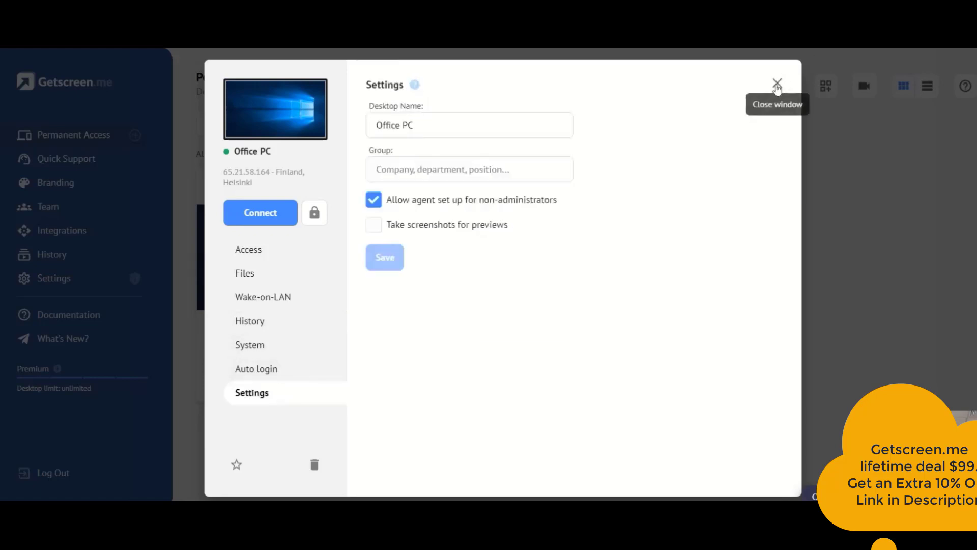
Close the device details and create a new client invite from Quick Support
click(776, 83)
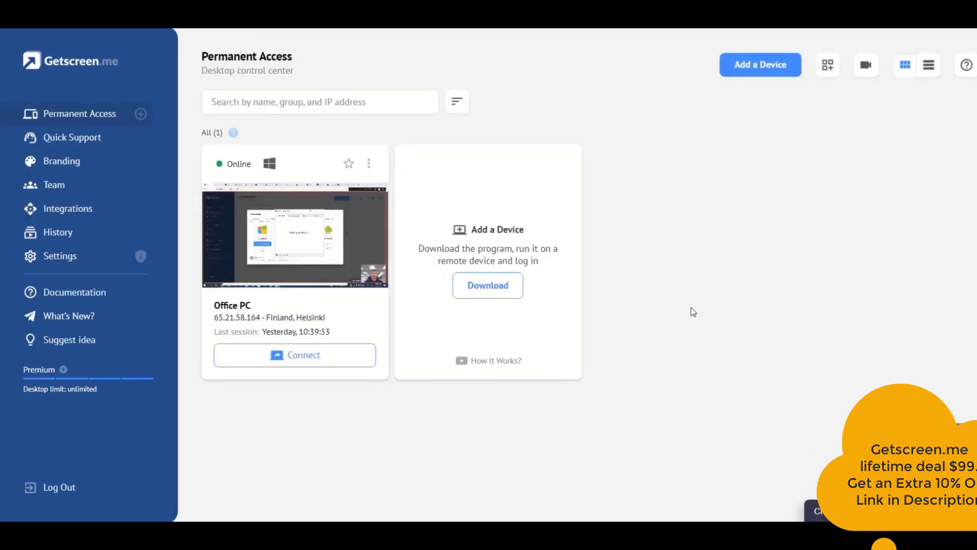
mouse_move(713, 241)
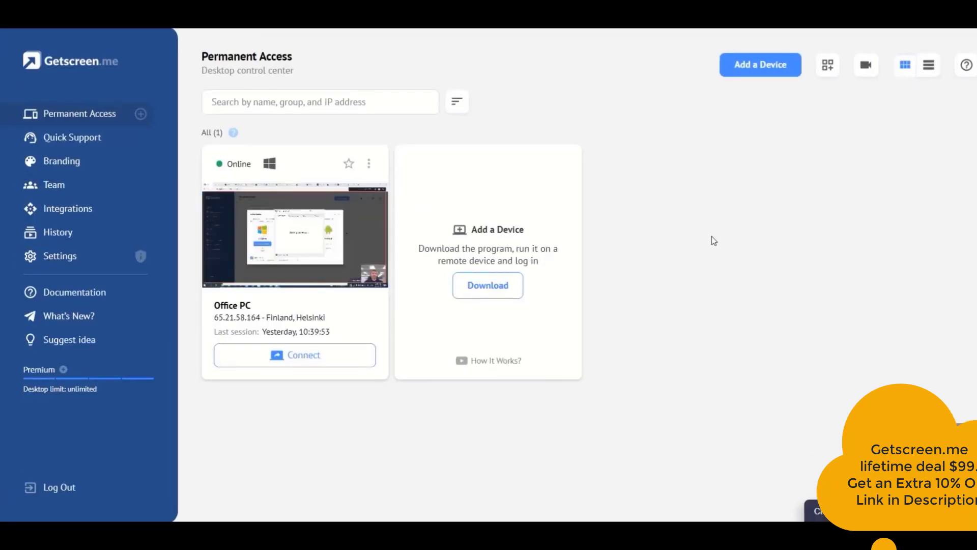
mouse_move(72, 138)
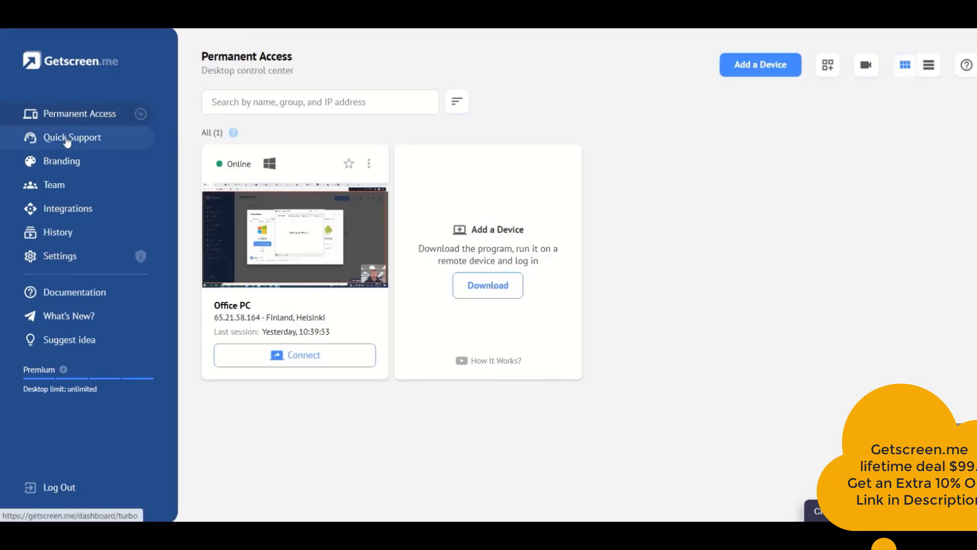
click(71, 138)
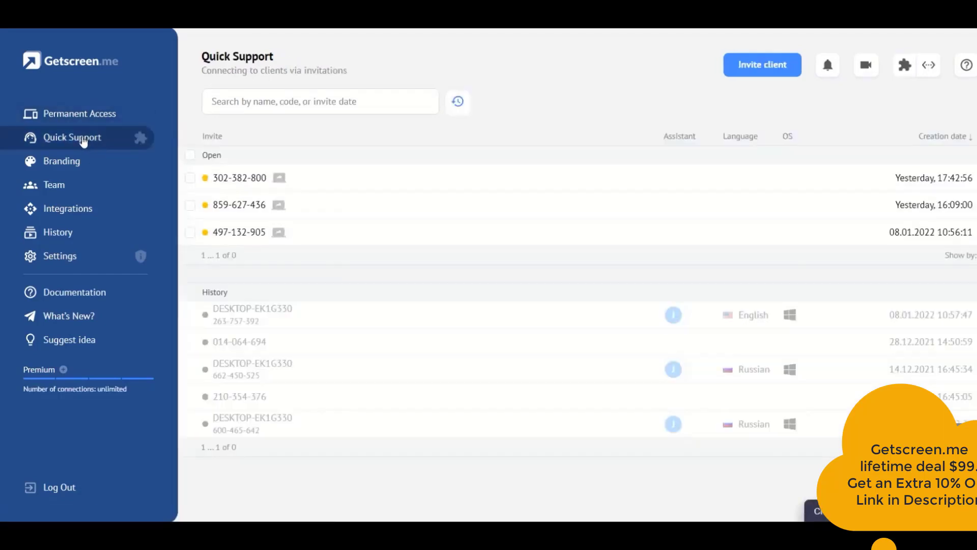
click(761, 64)
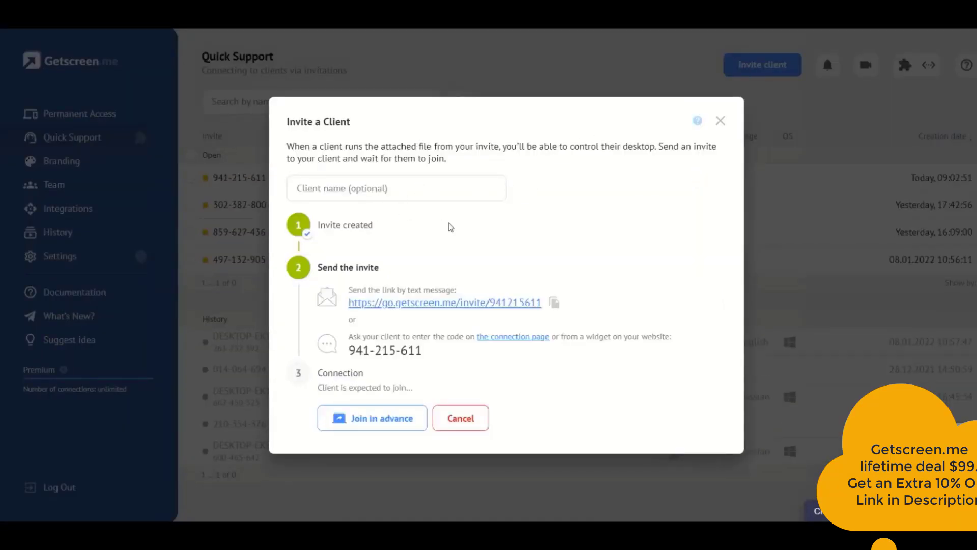
mouse_move(468, 235)
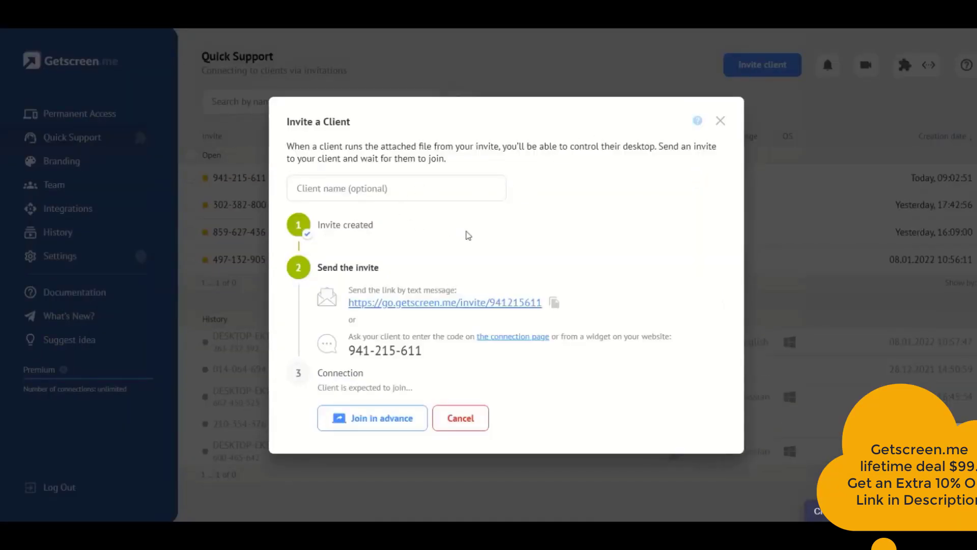
mouse_move(438, 233)
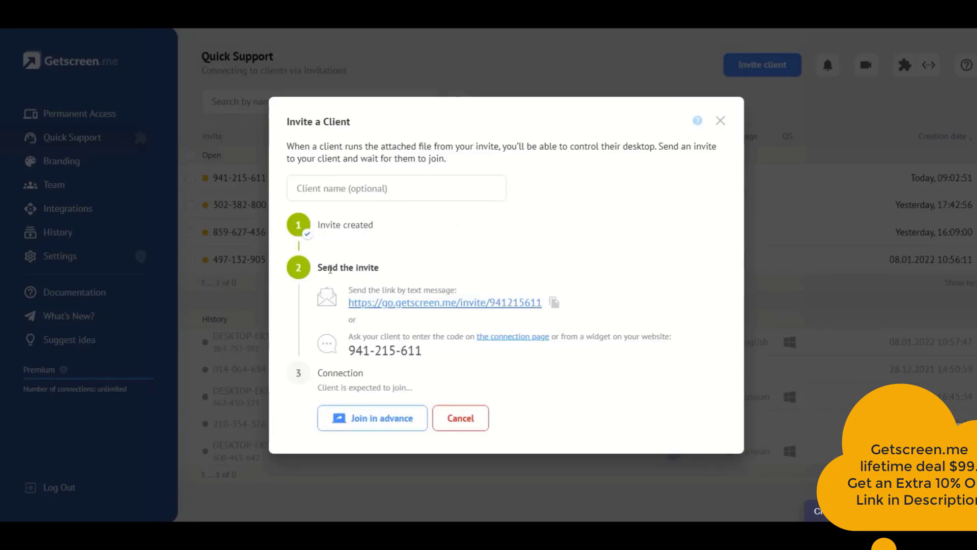
mouse_move(560, 273)
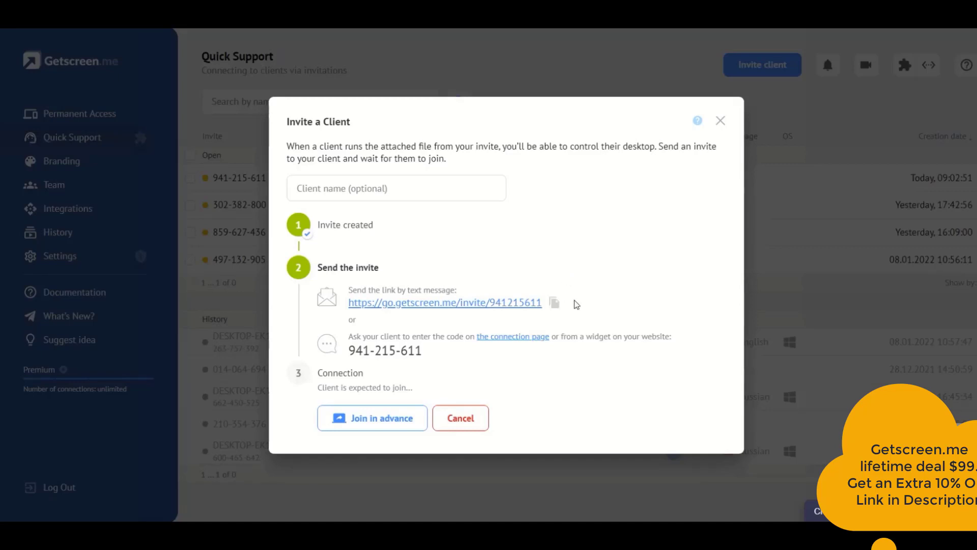
mouse_move(553, 302)
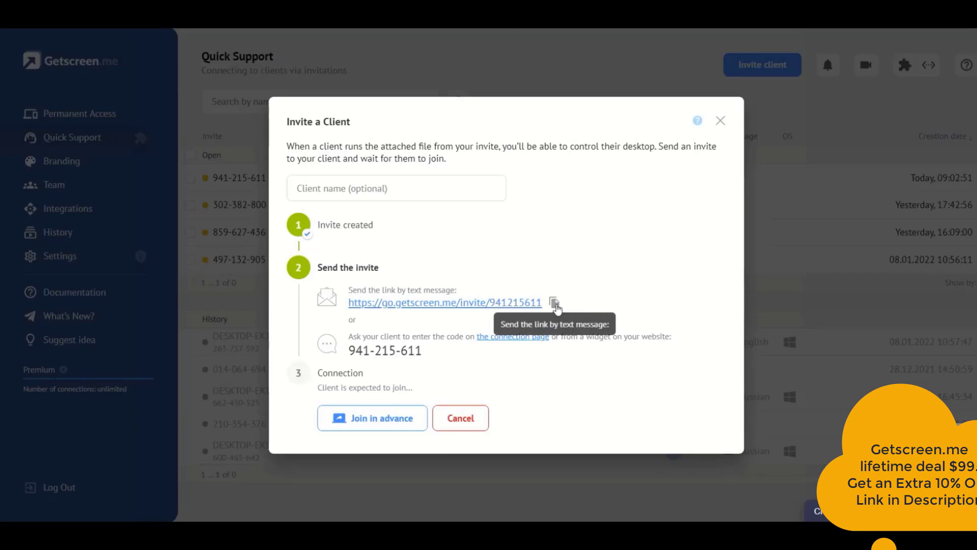
mouse_move(587, 304)
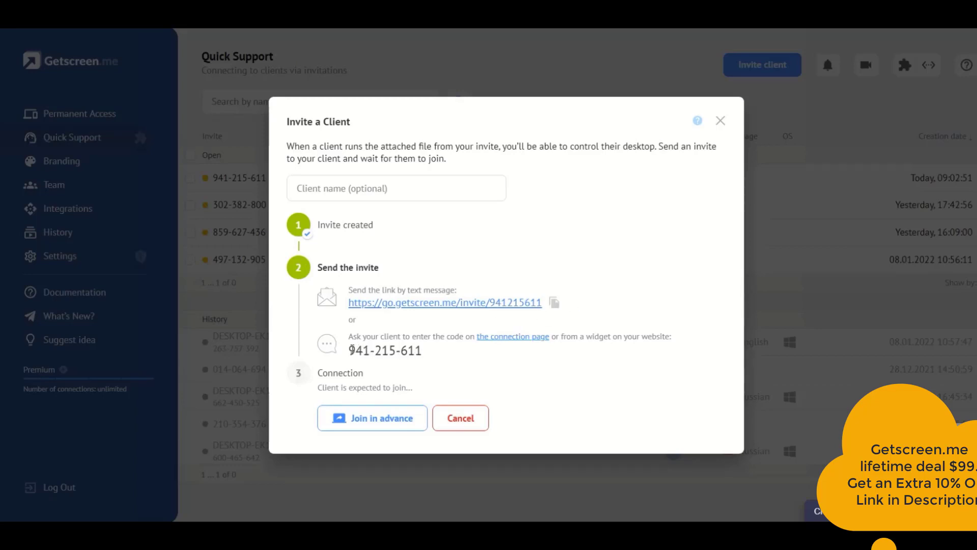
Select the invite code 941-215-611 and bring up its copy options
double_click(384, 350)
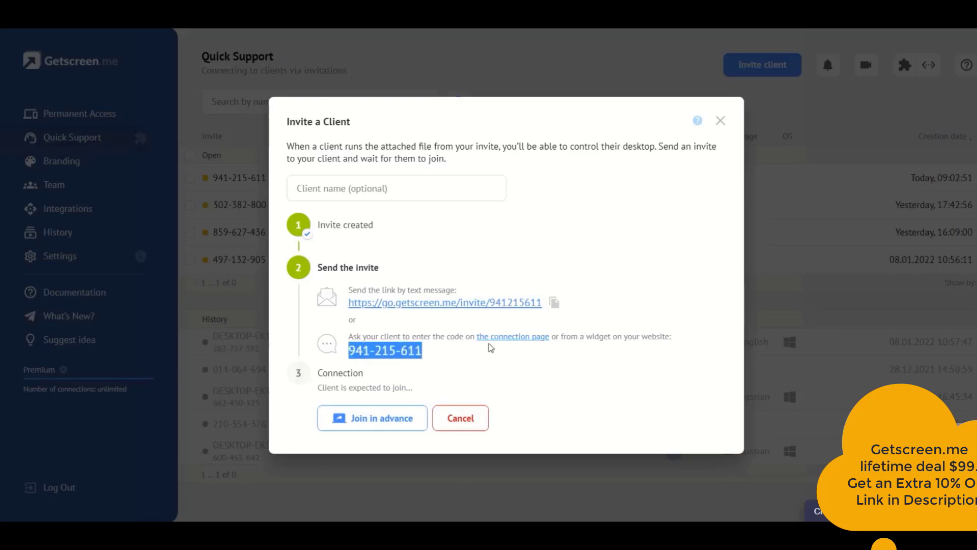
right_click(512, 336)
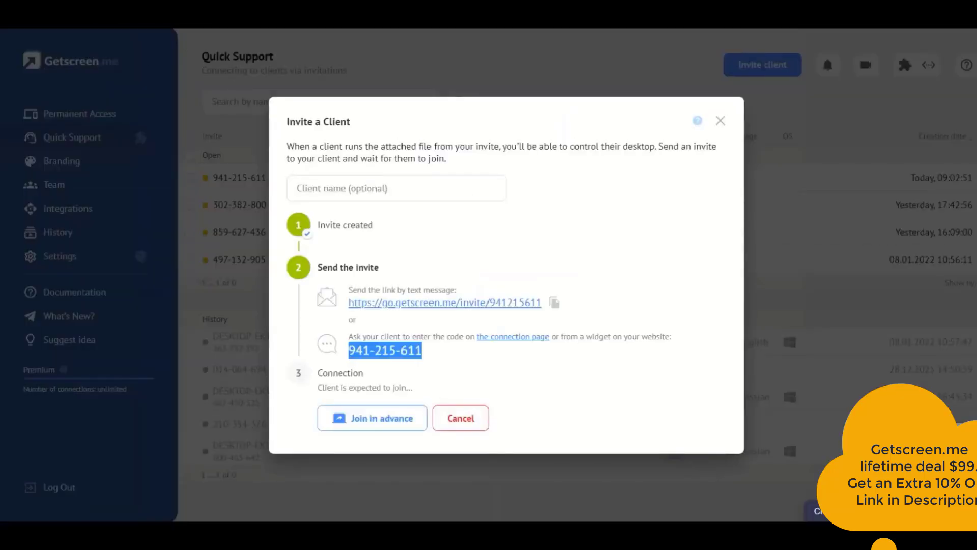
click(372, 417)
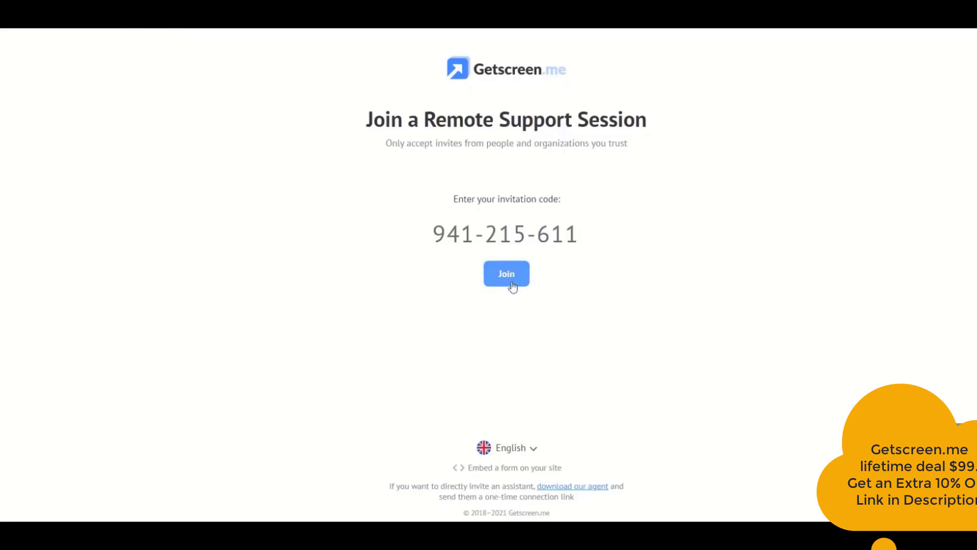
click(506, 273)
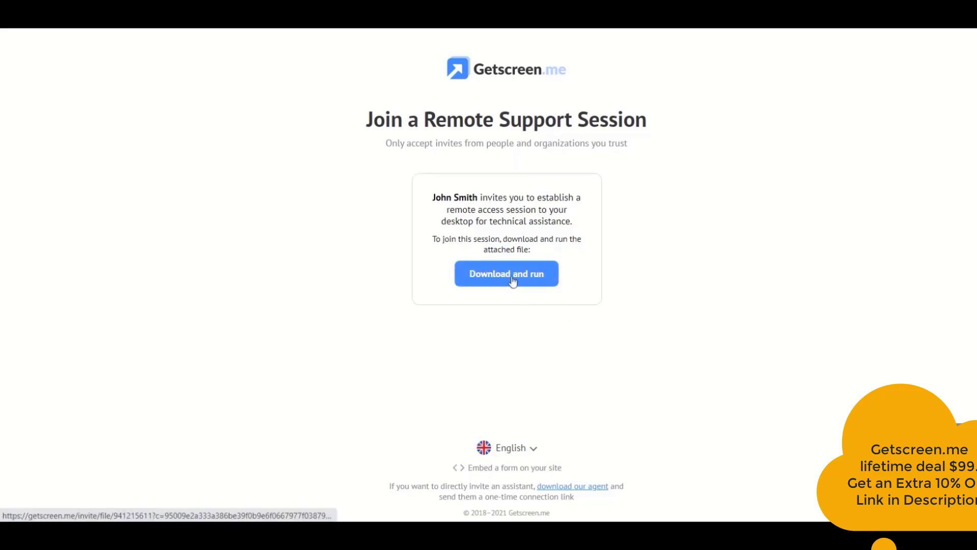
click(505, 273)
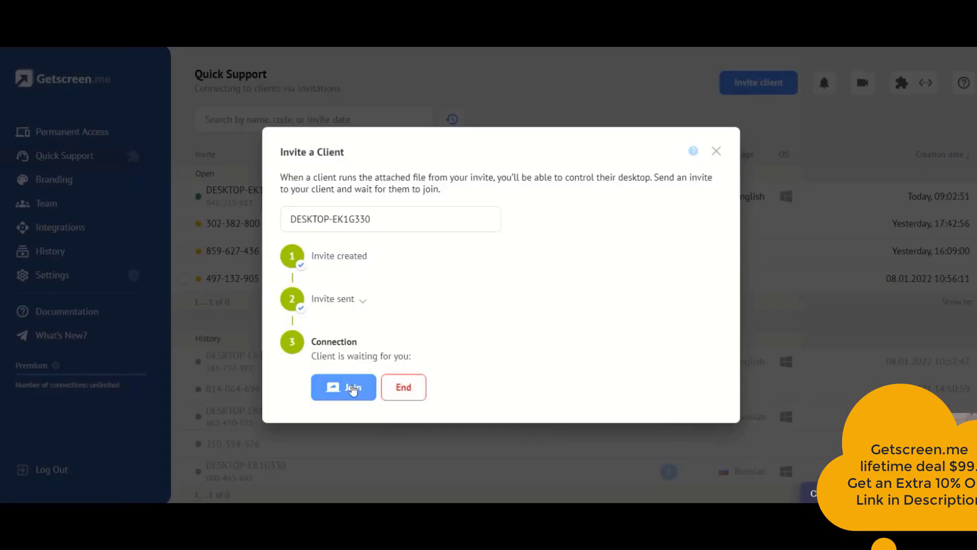
click(343, 386)
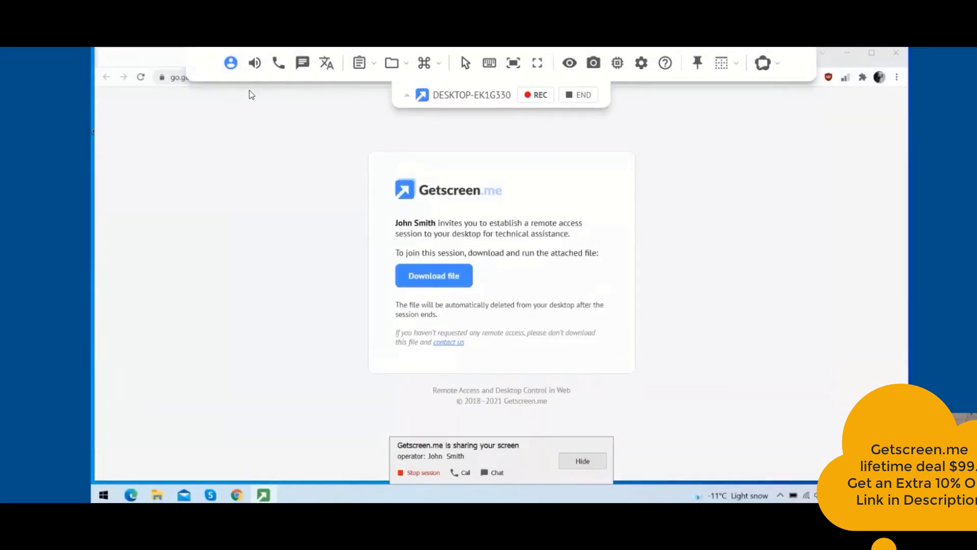
mouse_move(255, 63)
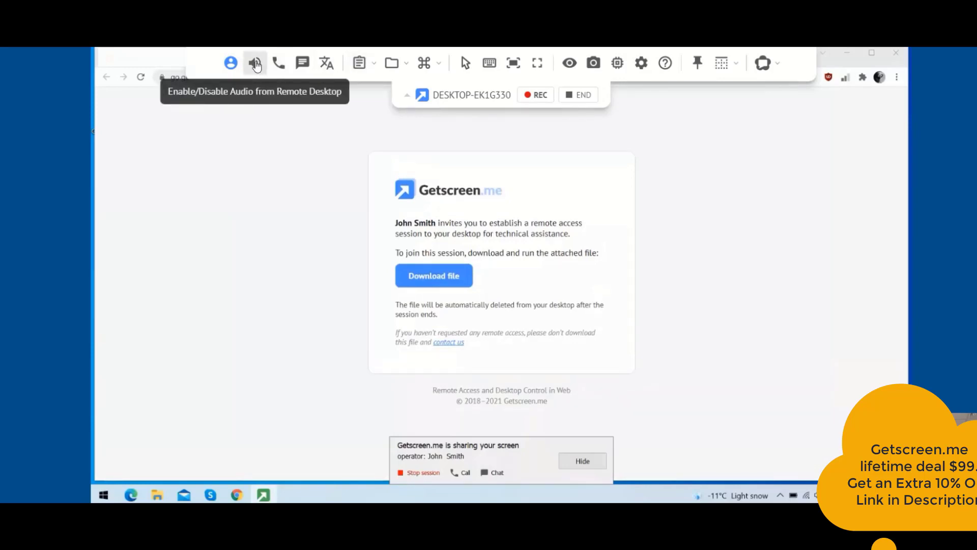
mouse_move(277, 63)
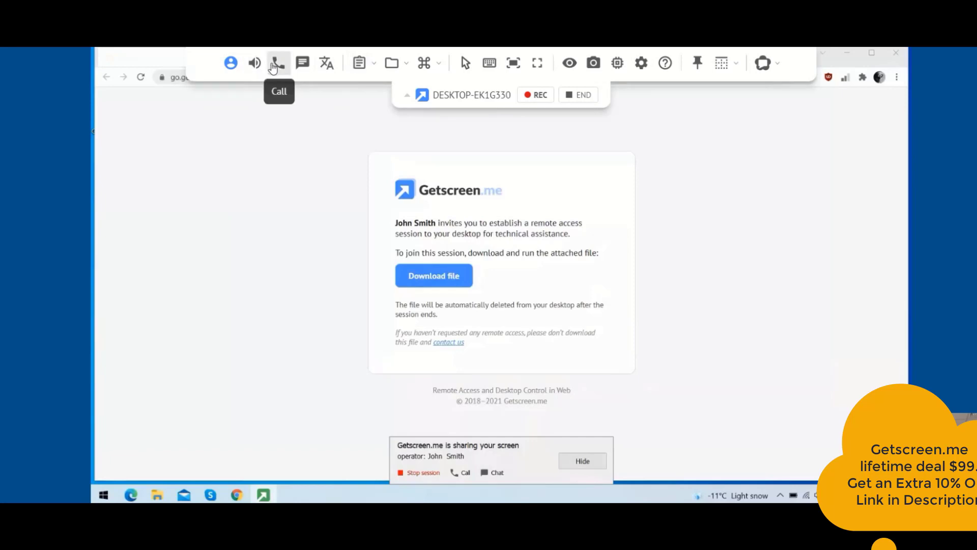
mouse_move(302, 63)
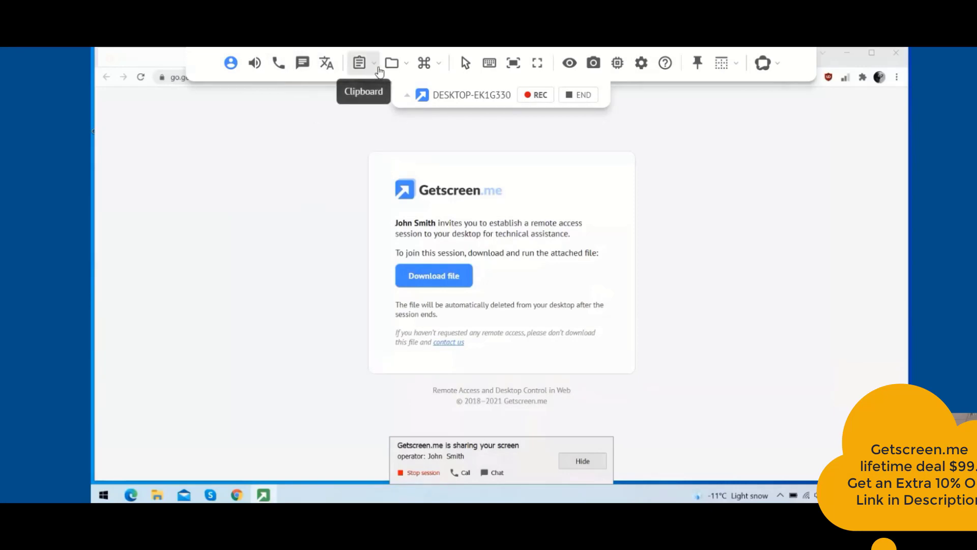
click(391, 62)
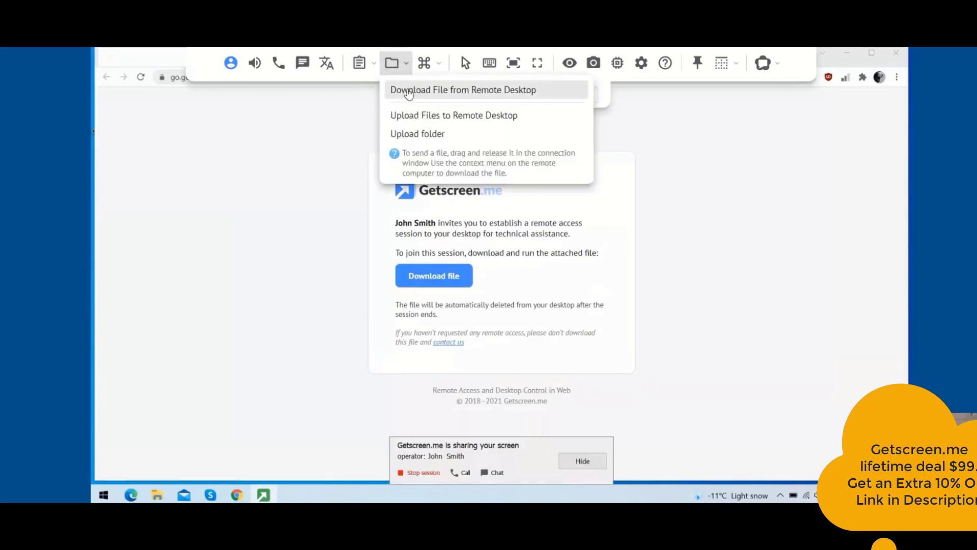
mouse_move(746, 157)
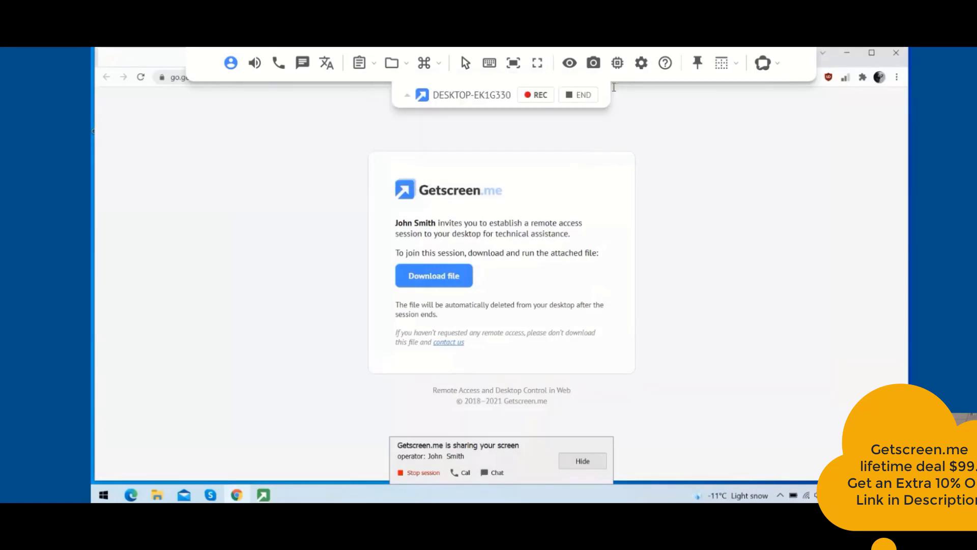
mouse_move(536, 95)
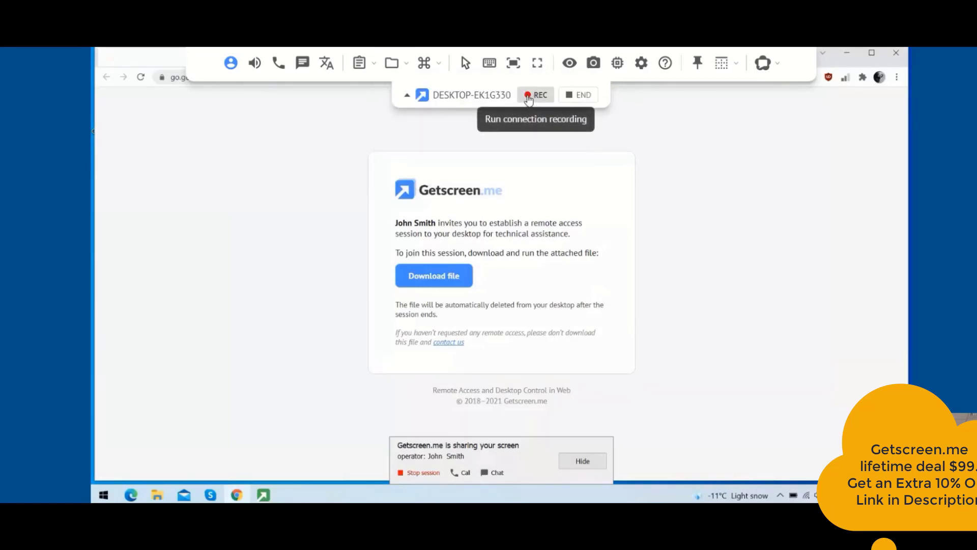
mouse_move(406, 104)
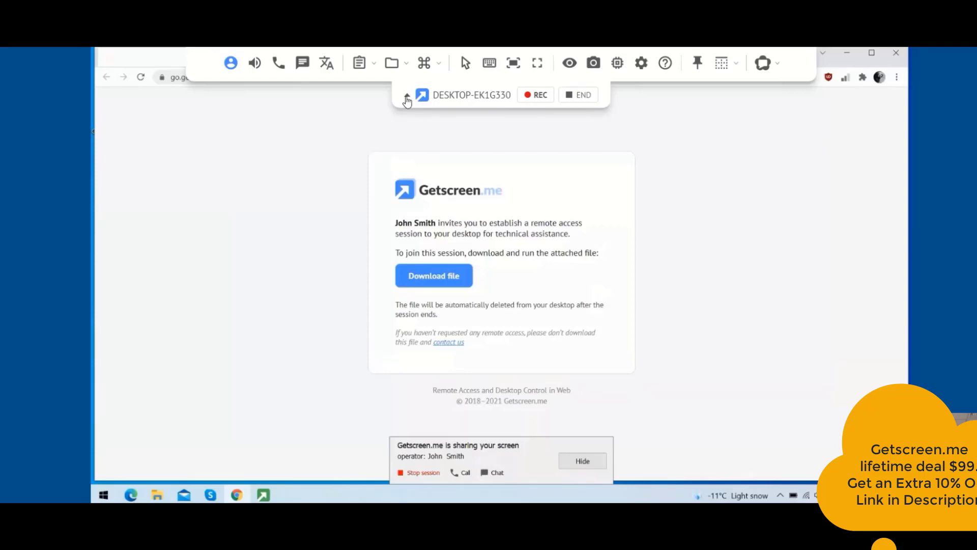
mouse_move(578, 94)
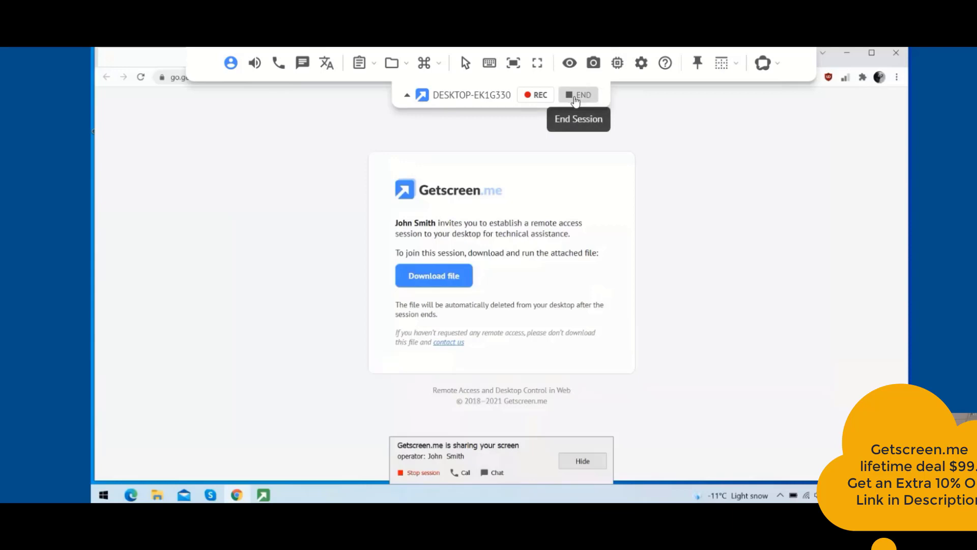
End the remote session, confirm it, and return to the Permanent Access dashboard
click(578, 94)
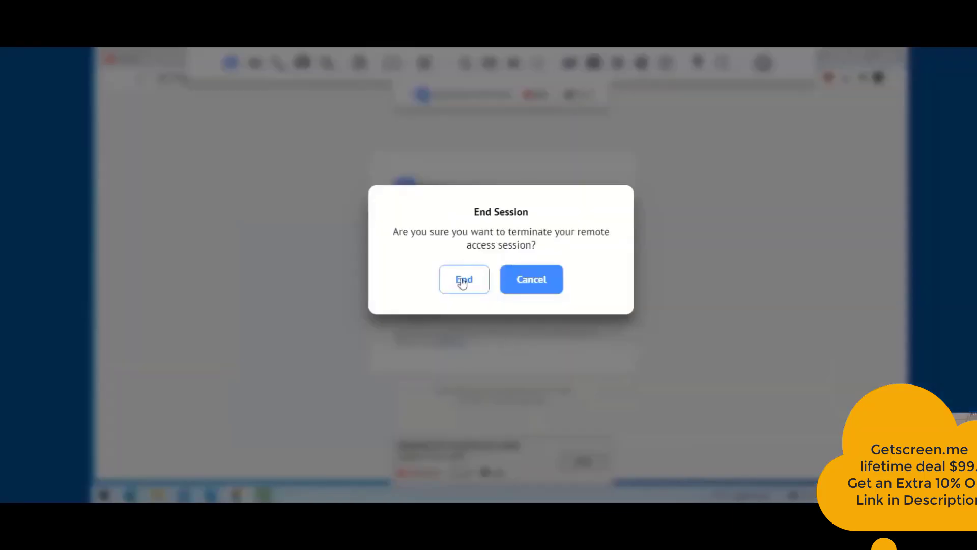
click(464, 279)
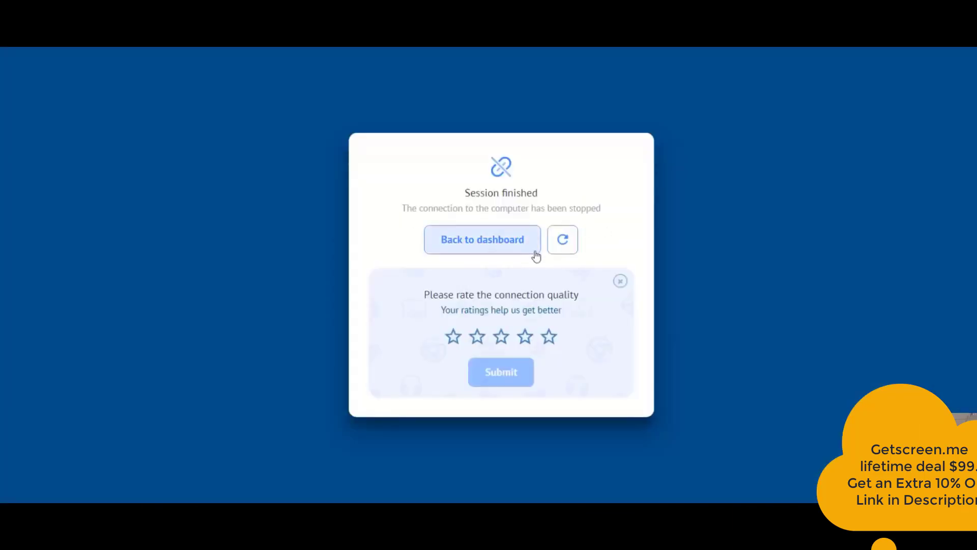
mouse_move(456, 248)
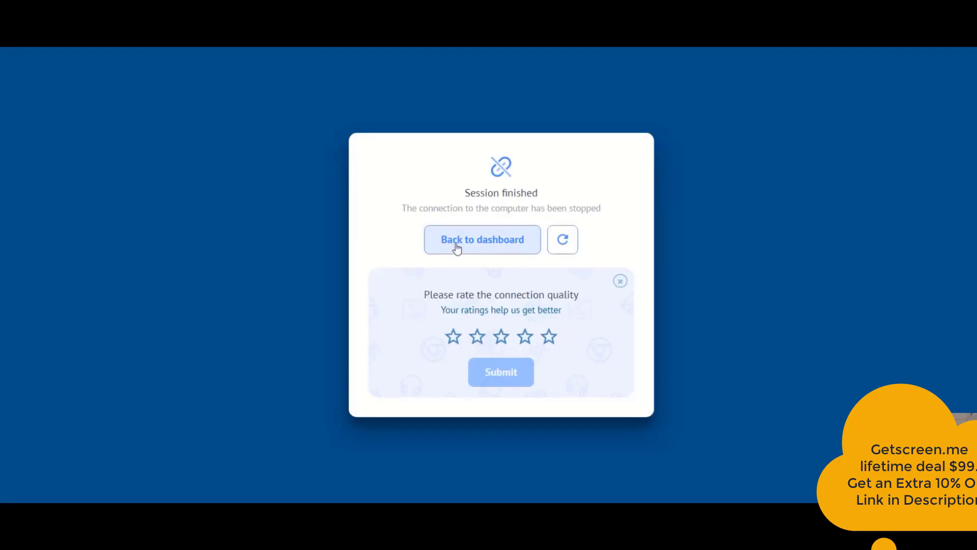
click(481, 239)
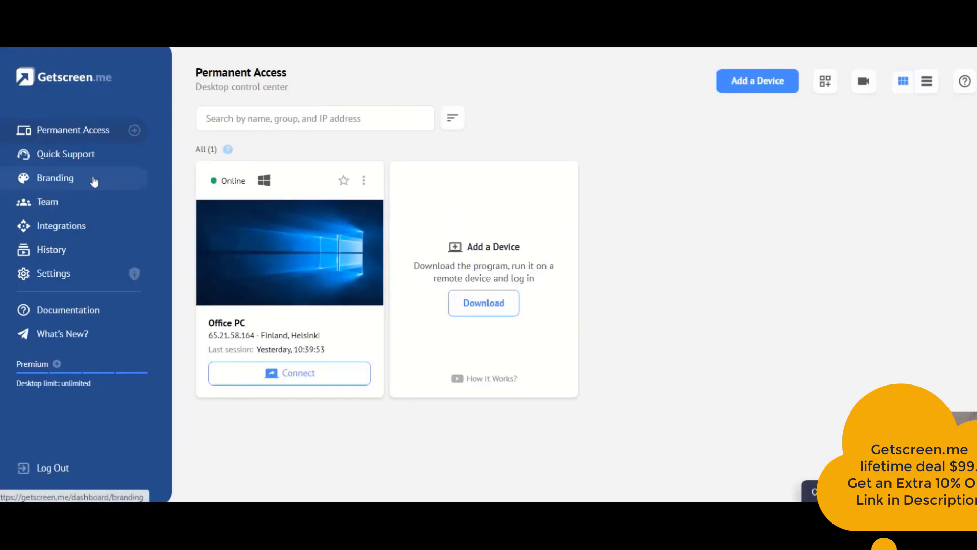
Show the Branding page and its Windows agent preview section
click(55, 177)
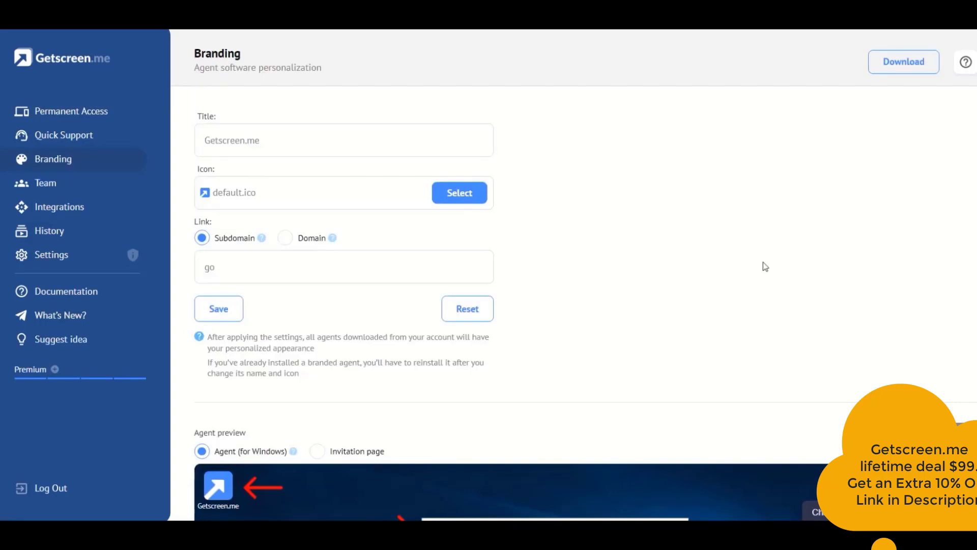
mouse_move(606, 206)
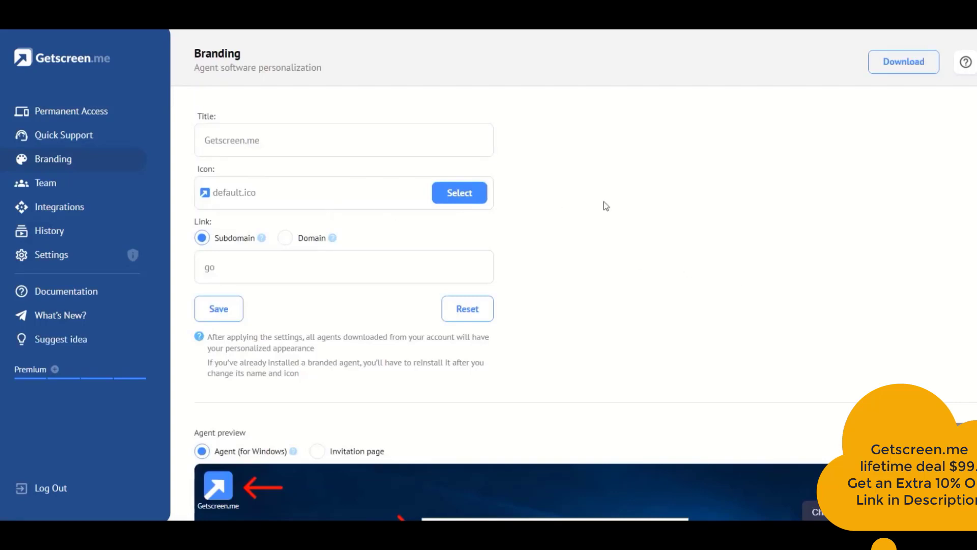
mouse_move(229, 71)
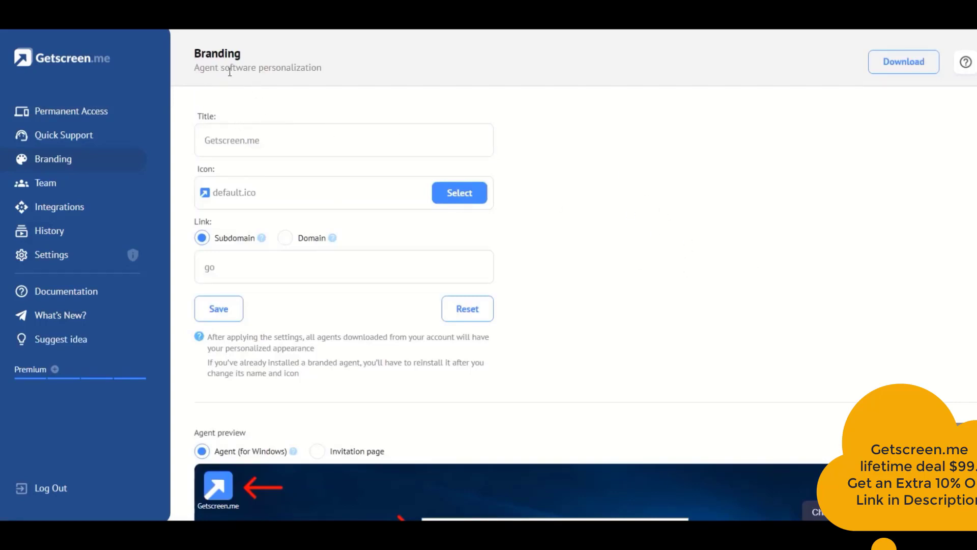
mouse_move(601, 187)
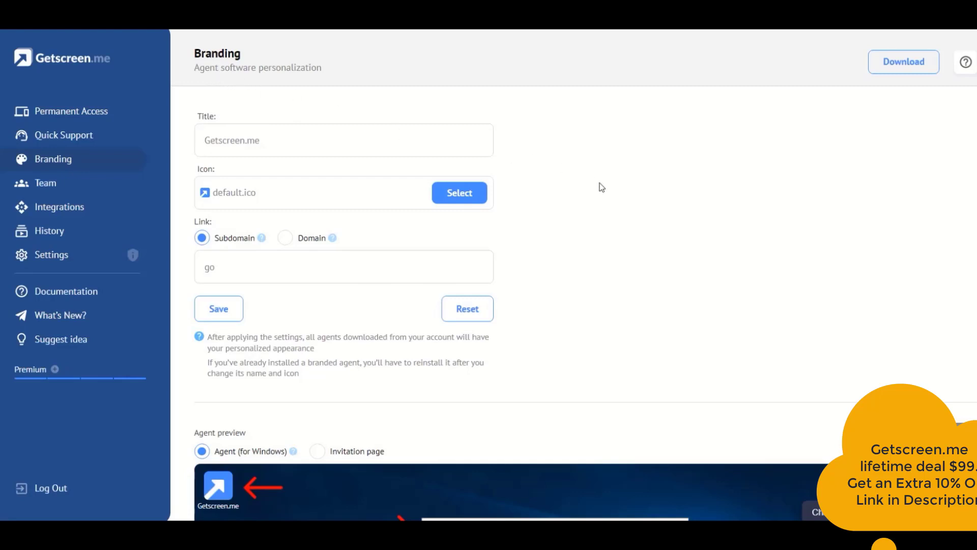
mouse_move(603, 228)
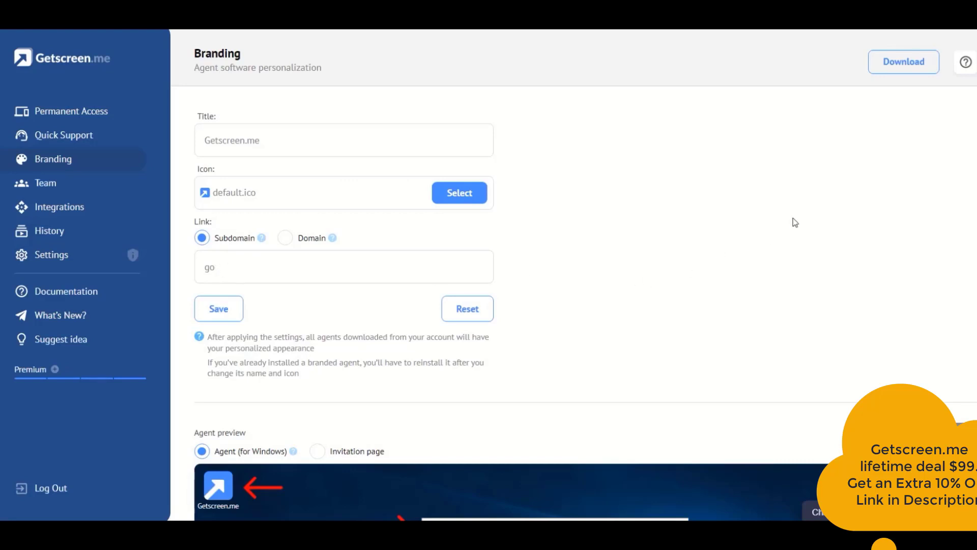
scroll(down, 3)
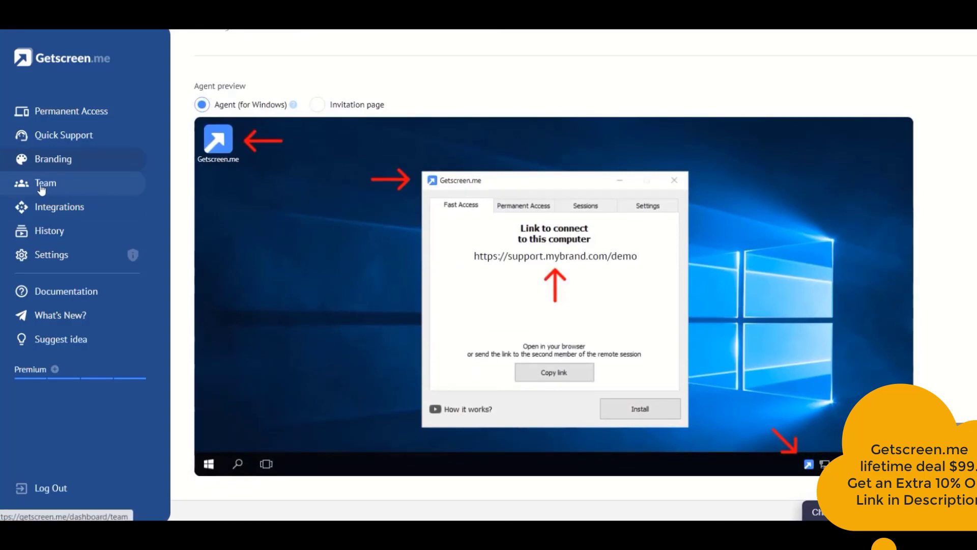
View the Team page, dismiss the New team dialog uncreated, then show the Integrations page
click(45, 182)
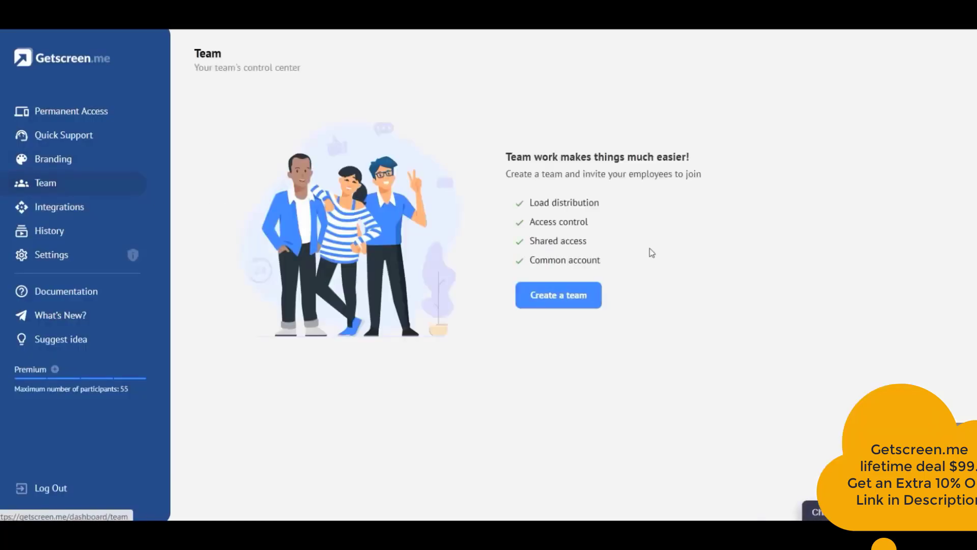
mouse_move(890, 280)
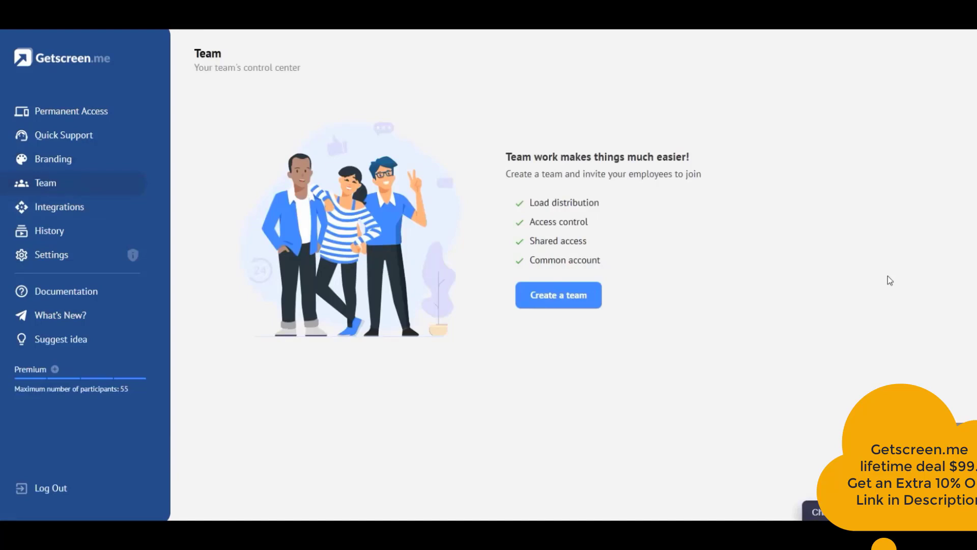
mouse_move(861, 243)
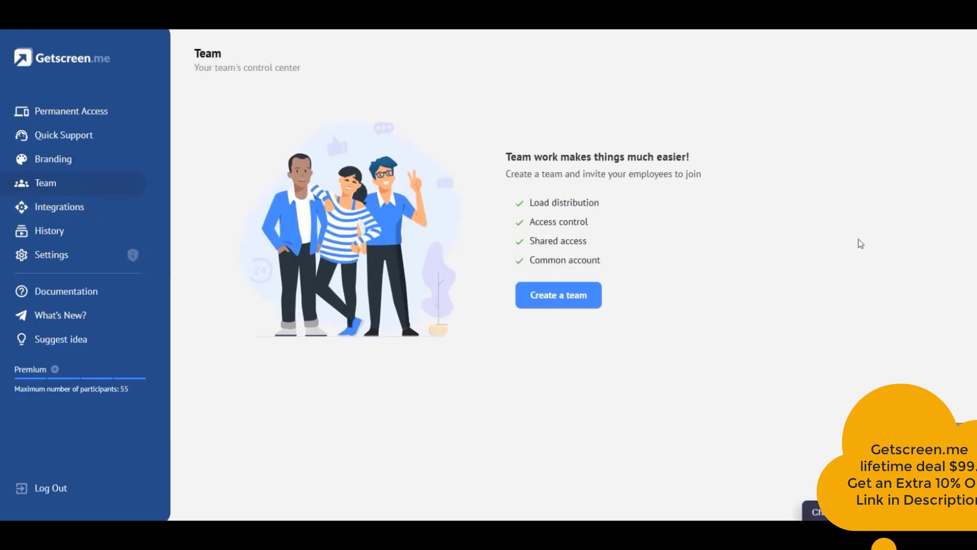
click(558, 295)
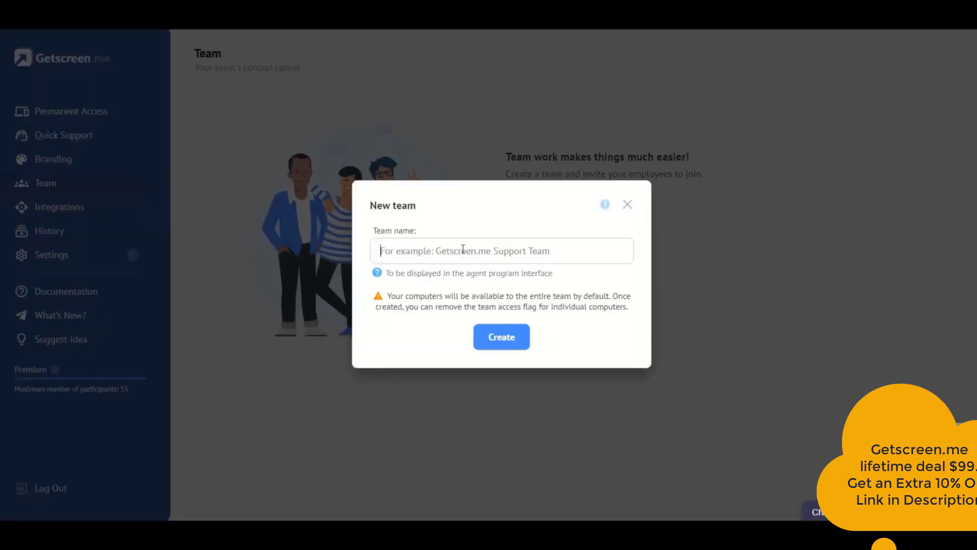
mouse_move(626, 204)
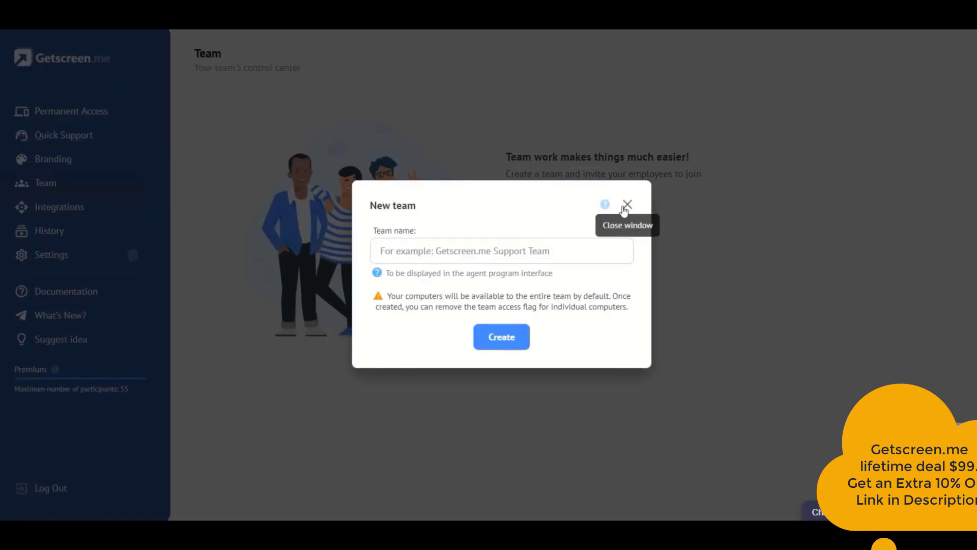
click(627, 204)
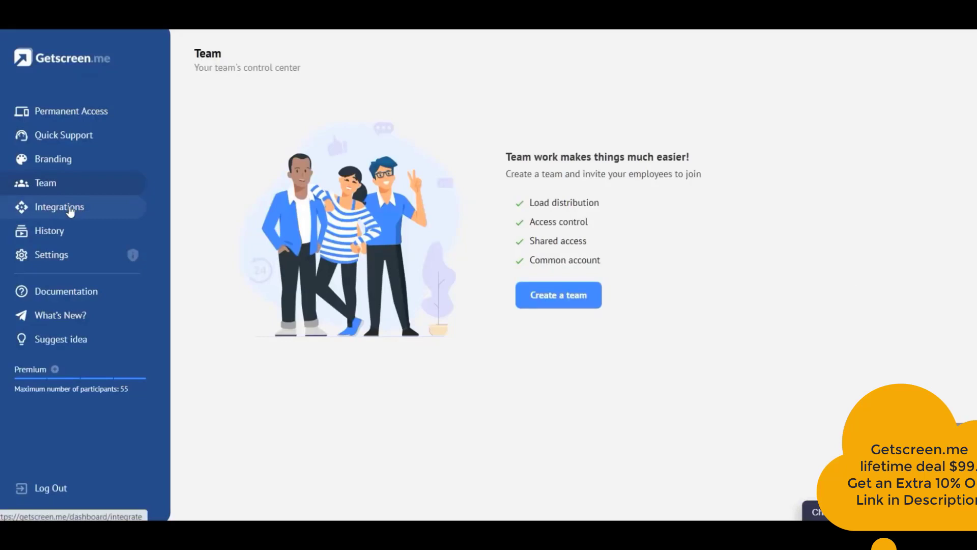
click(59, 207)
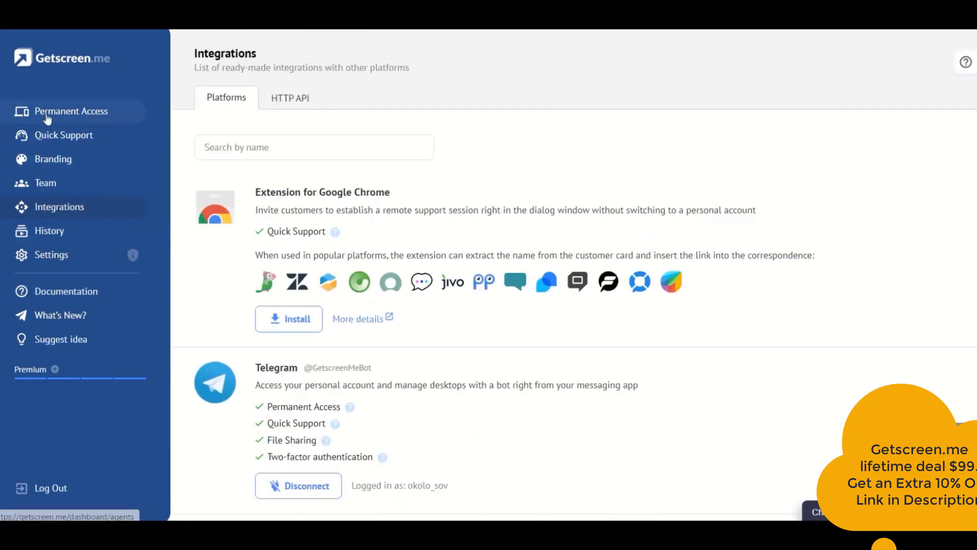
Return to the Permanent Access list showing the online Office PC
click(72, 111)
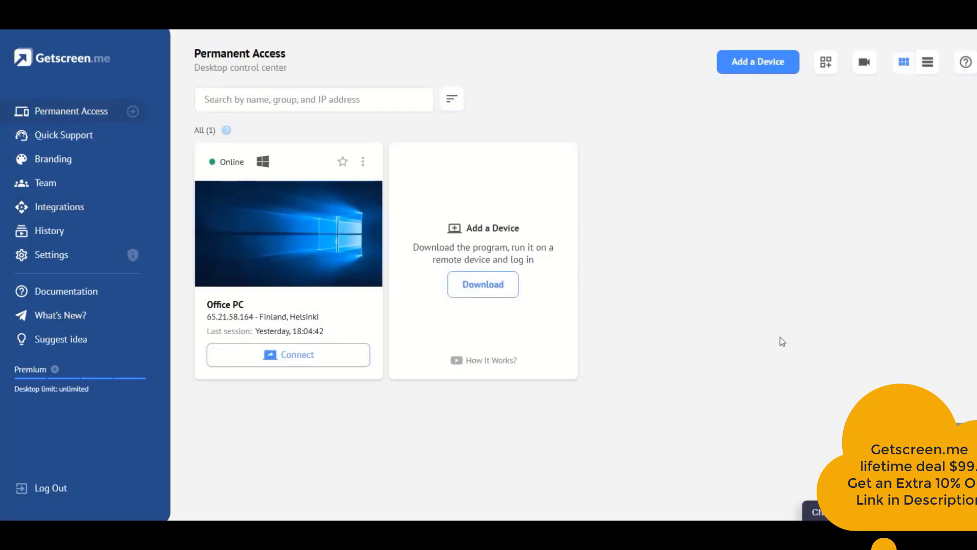
mouse_move(774, 354)
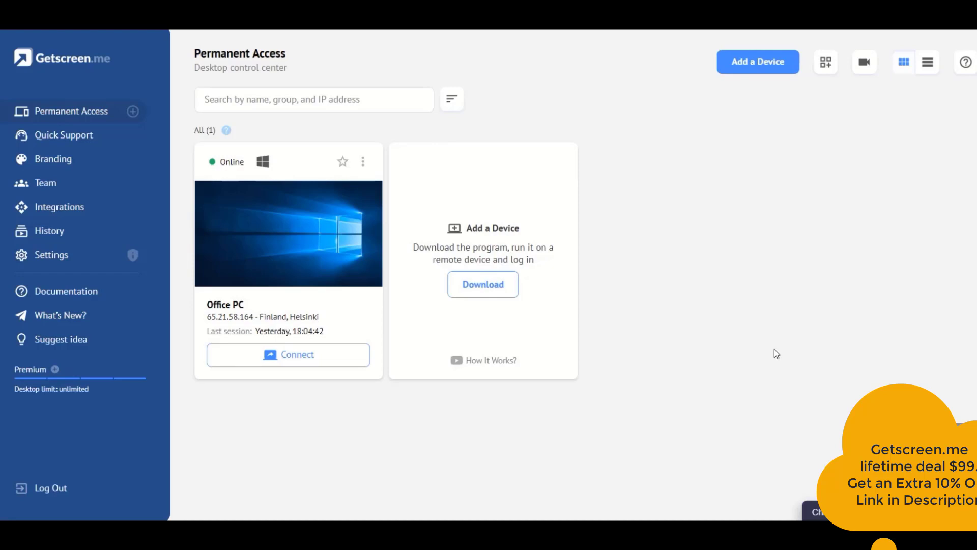
mouse_move(778, 349)
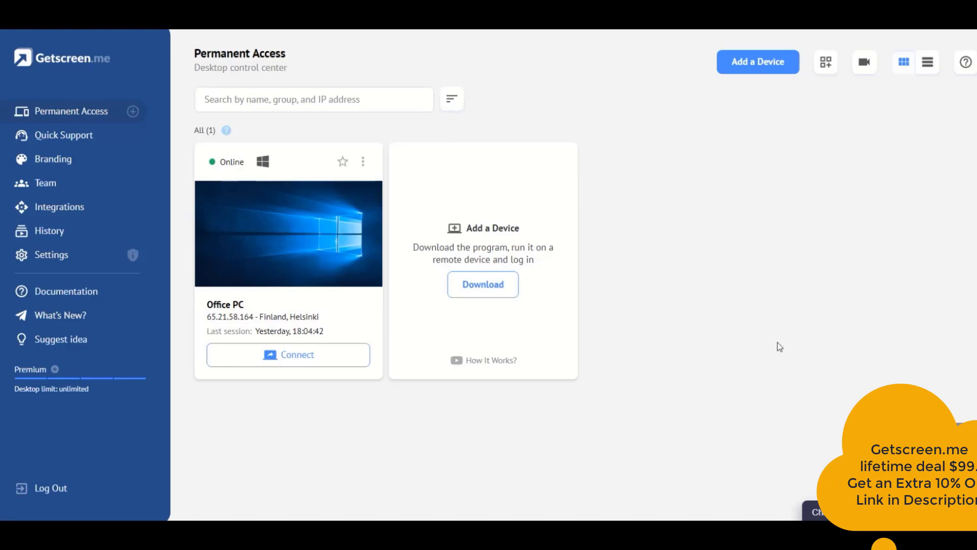
mouse_move(766, 331)
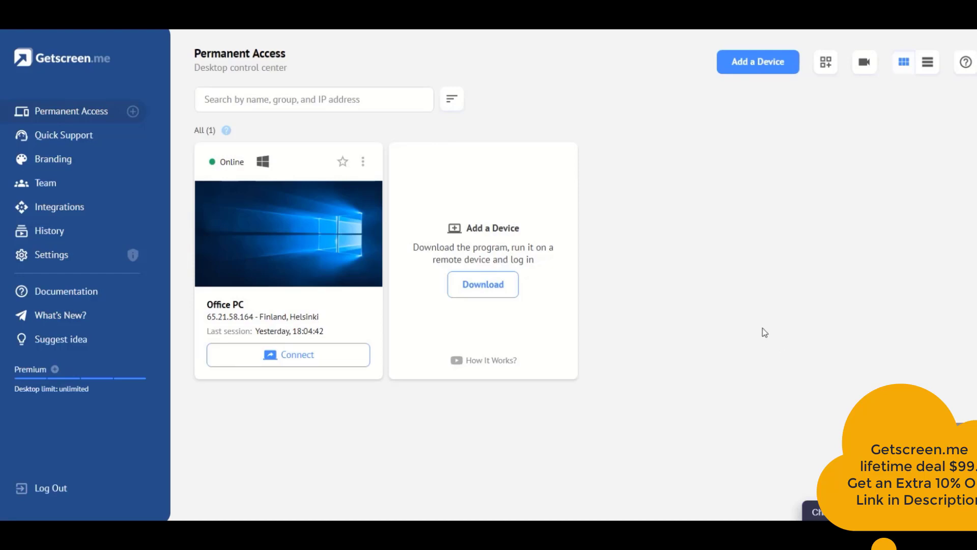
mouse_move(673, 346)
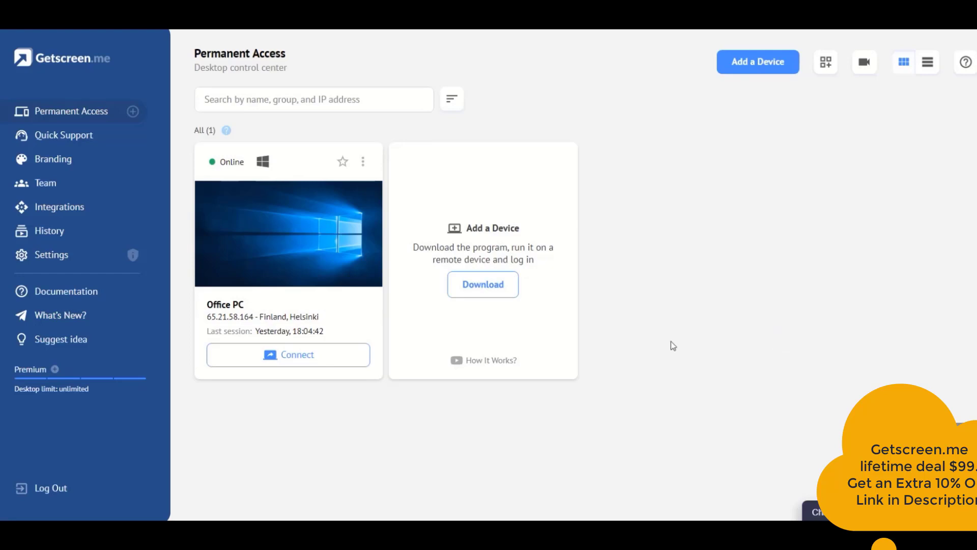